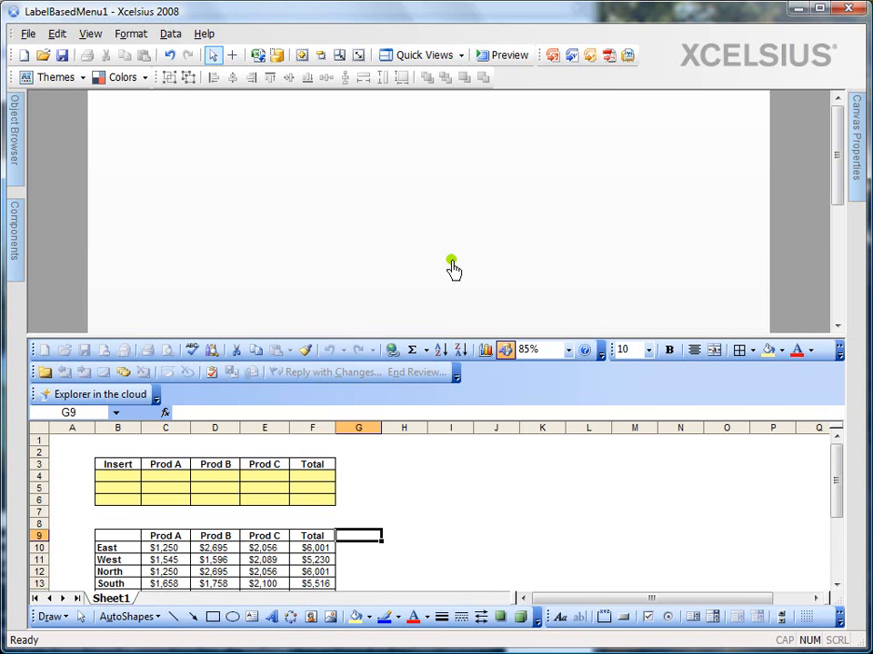
pyautogui.moveTo(425, 265)
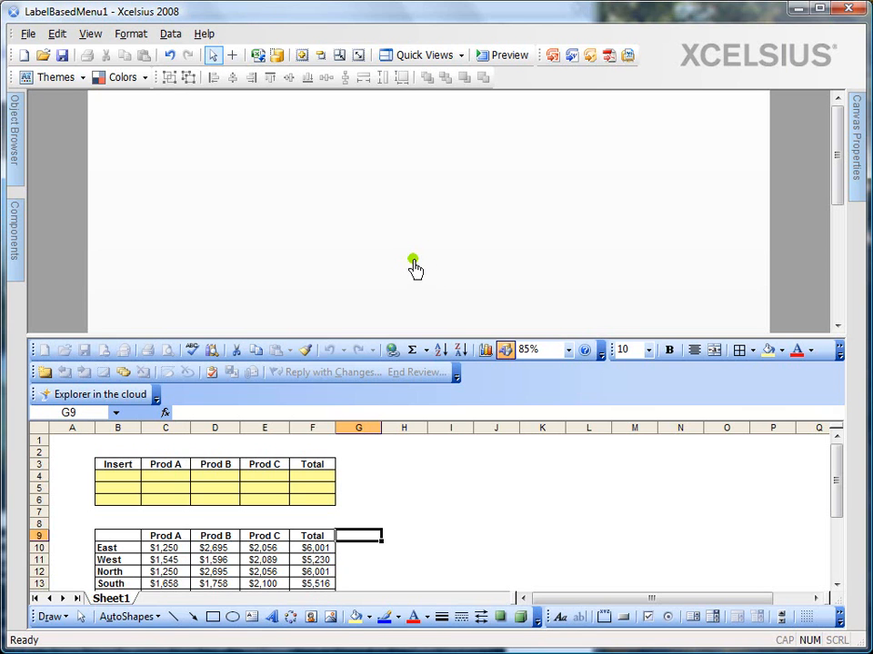
pyautogui.moveTo(403, 263)
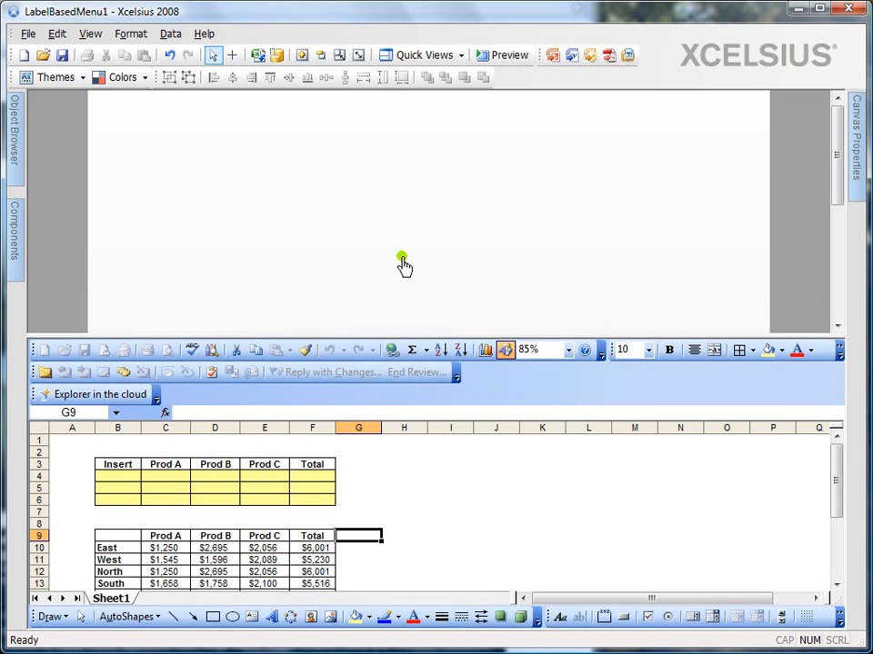
pyautogui.moveTo(118, 222)
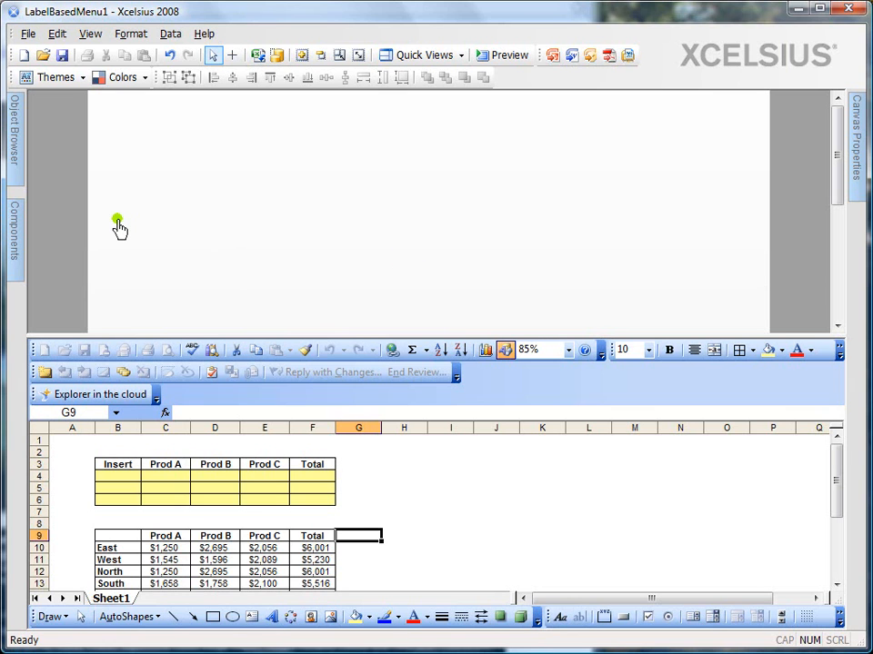
pyautogui.moveTo(27, 164)
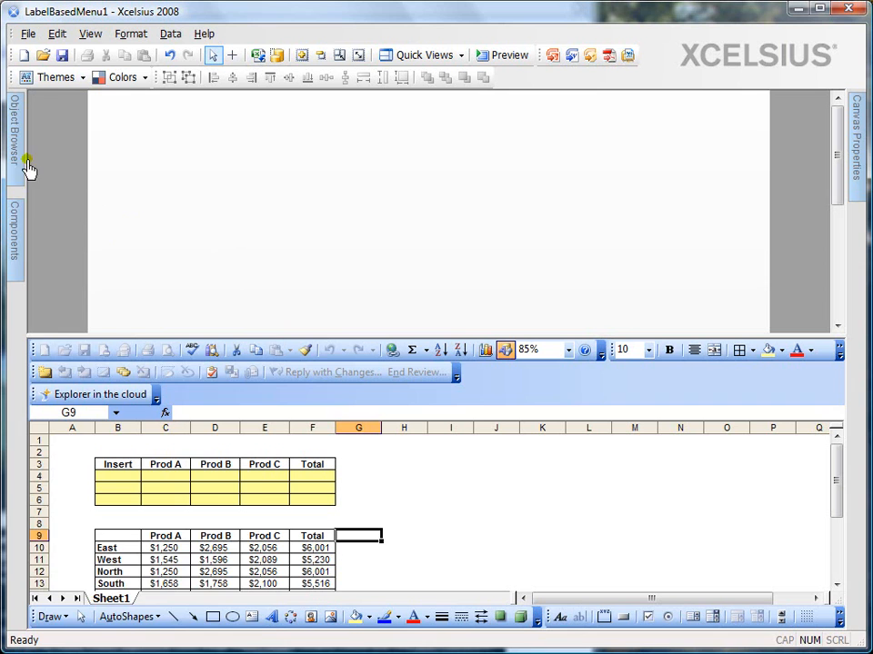
# Show the Components panel as a category tree listing Selectors such as Label Based Menu
pyautogui.click(12, 232)
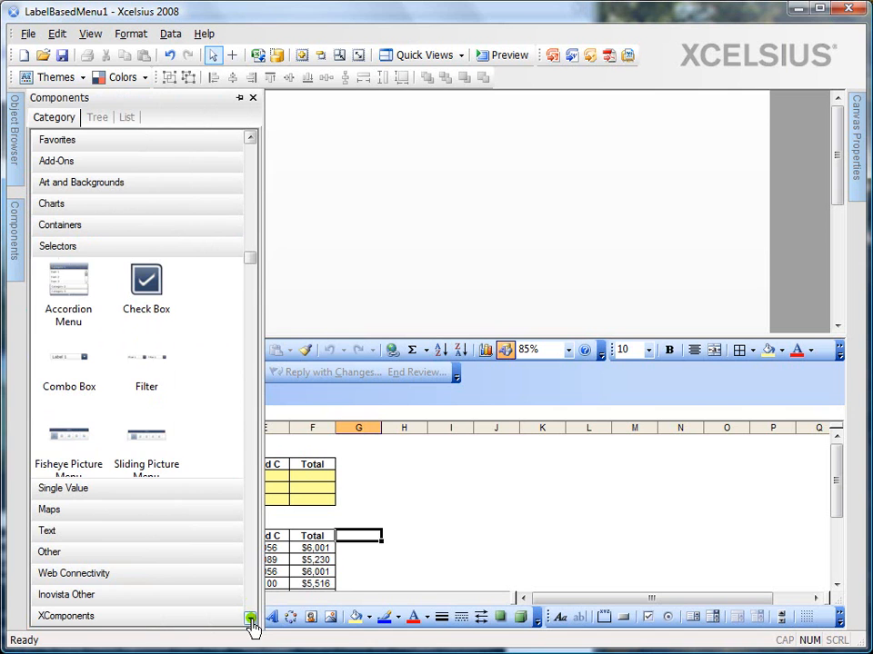
pyautogui.scroll(-3)
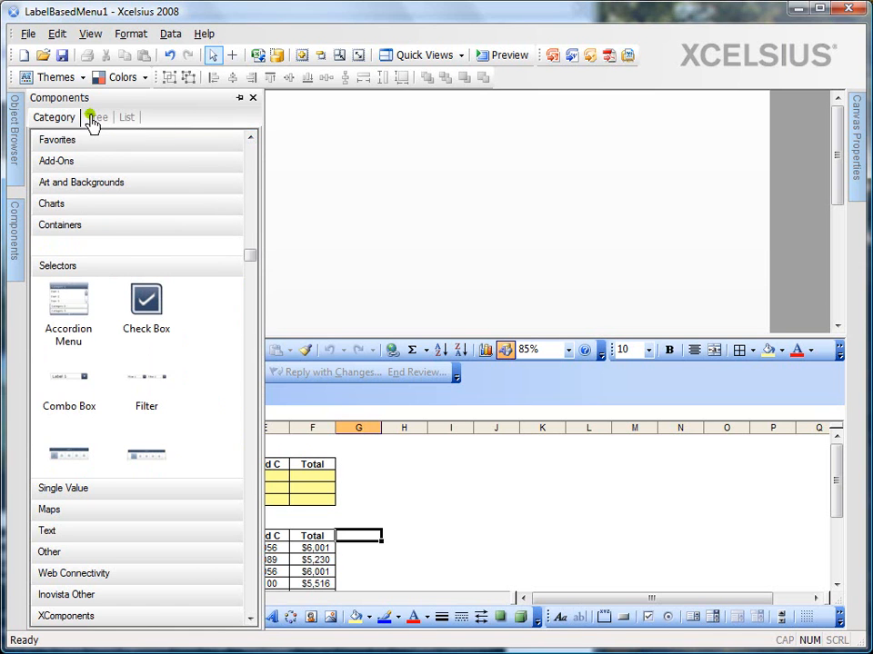
pyautogui.click(96, 116)
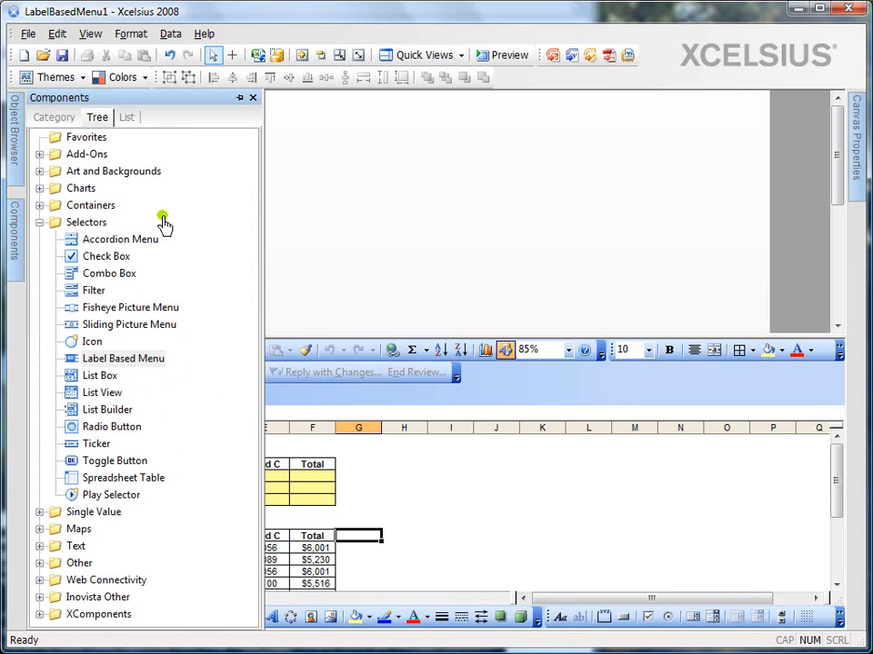
pyautogui.moveTo(229, 343)
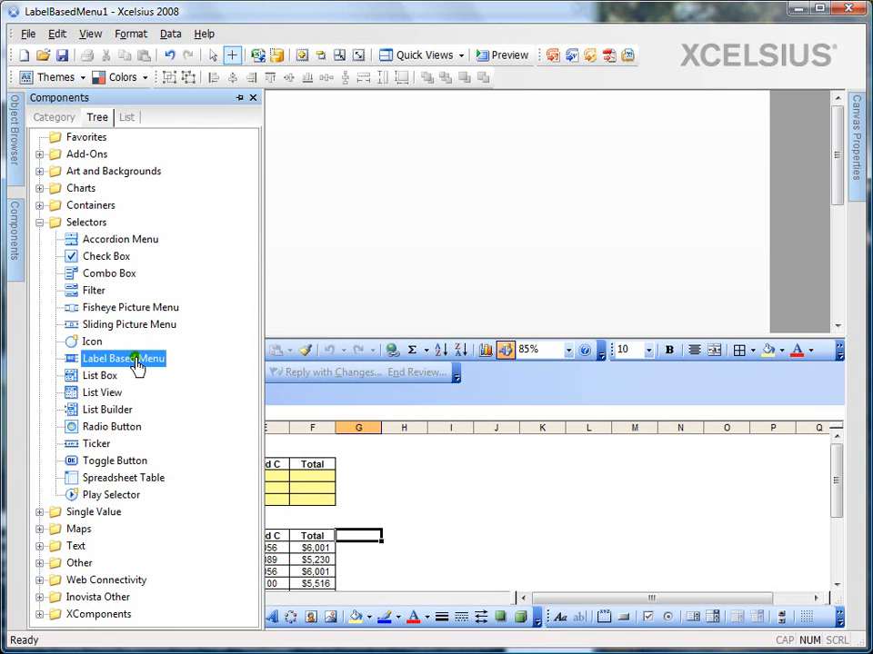
pyautogui.moveTo(360, 145)
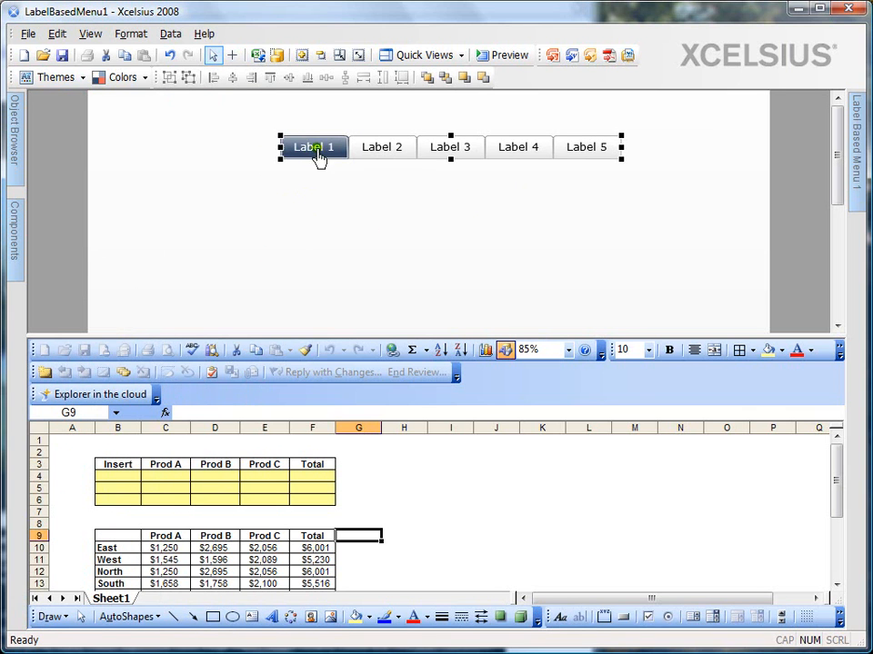
# Switch to Show Spreadsheet Only and review the region table, region names and insert rows B4:F6
pyautogui.click(462, 54)
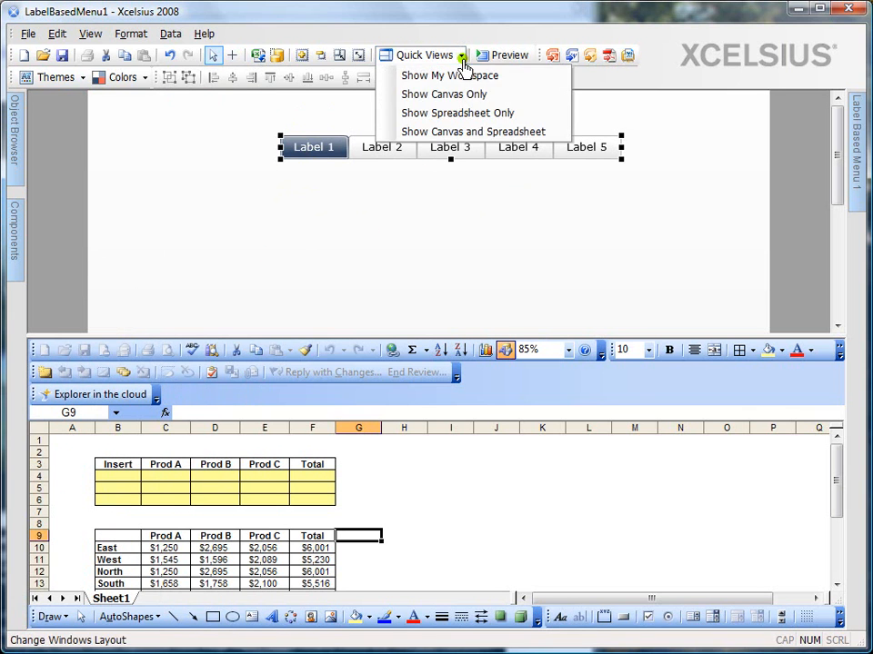
pyautogui.click(457, 113)
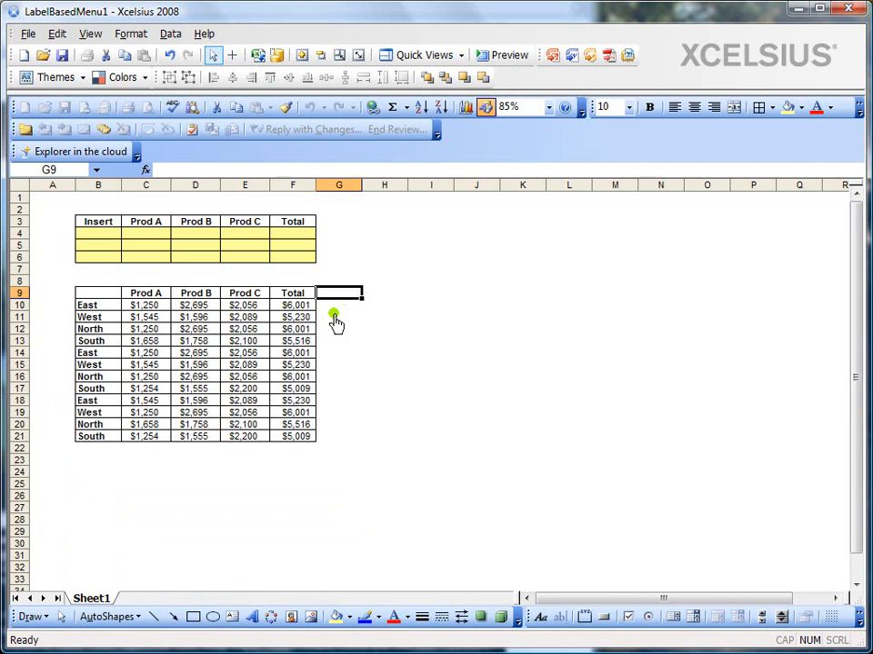
pyautogui.click(98, 269)
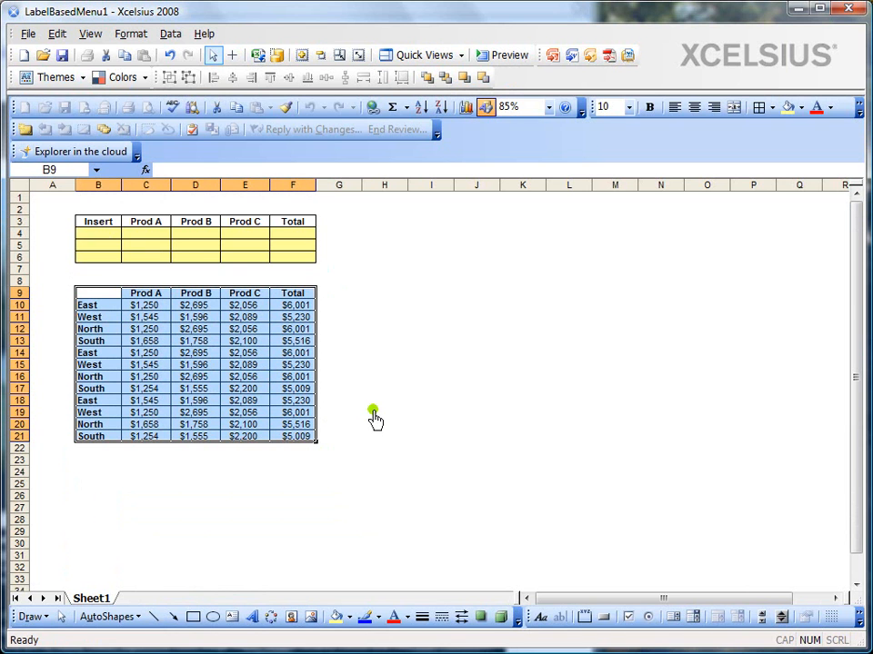
pyautogui.moveTo(209, 341)
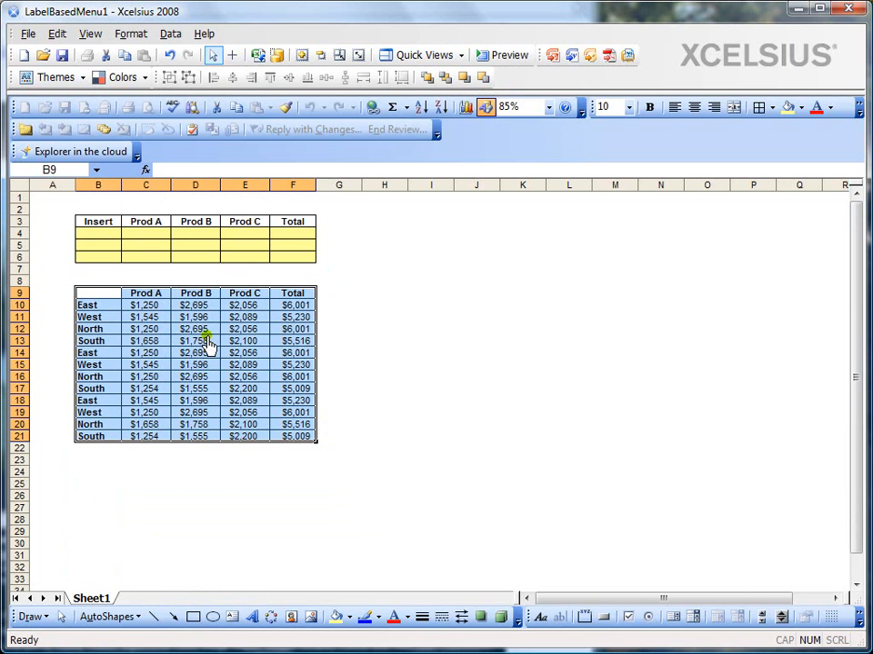
pyautogui.moveTo(98, 305); pyautogui.dragTo(98, 317)
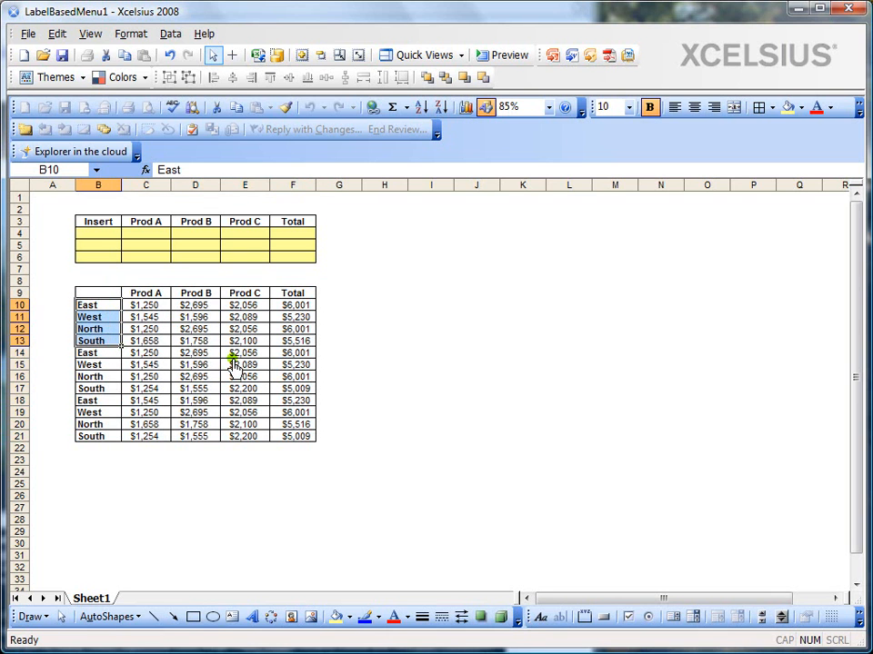
pyautogui.moveTo(99, 232); pyautogui.dragTo(293, 258)
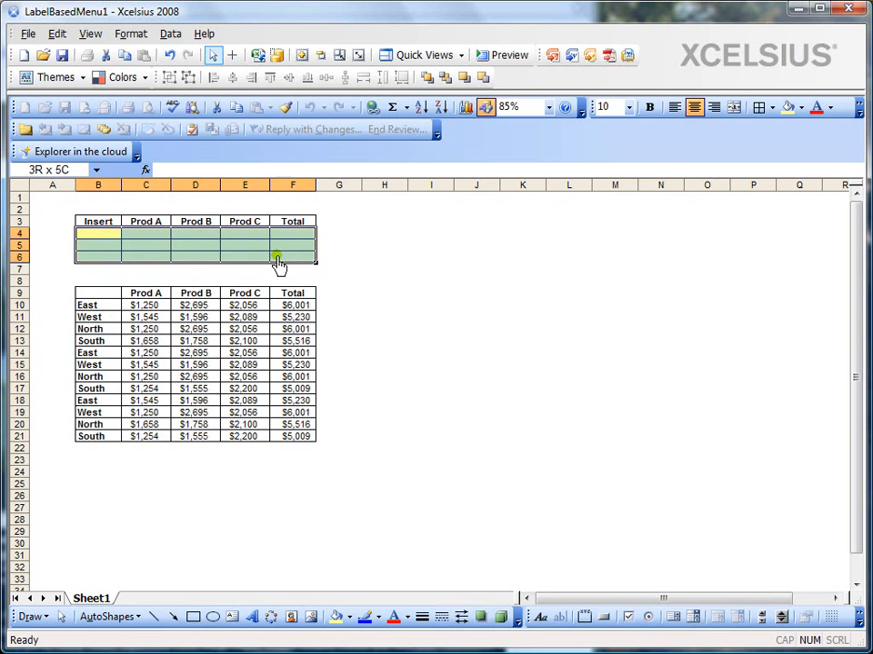
pyautogui.click(98, 233)
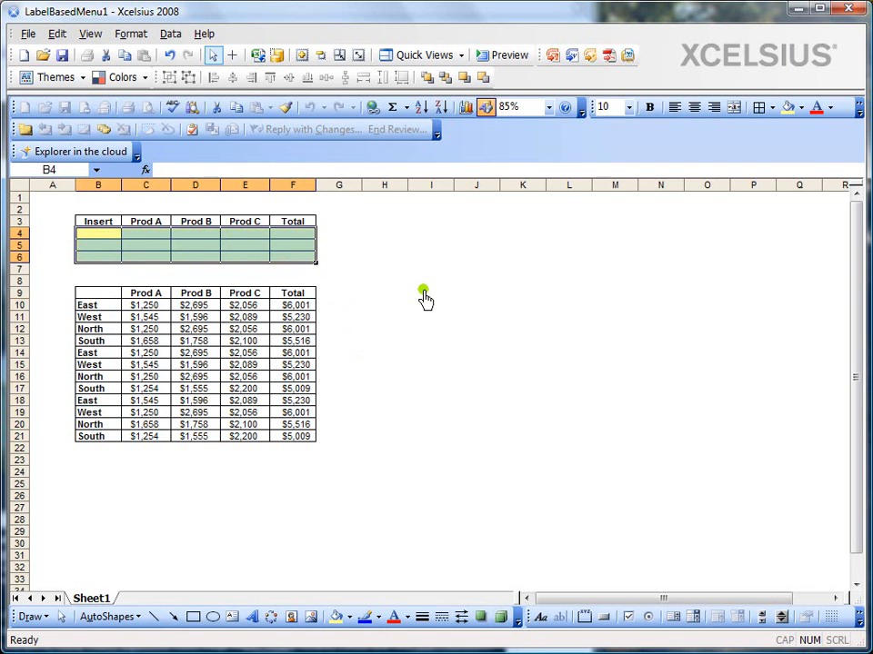
pyautogui.click(418, 55)
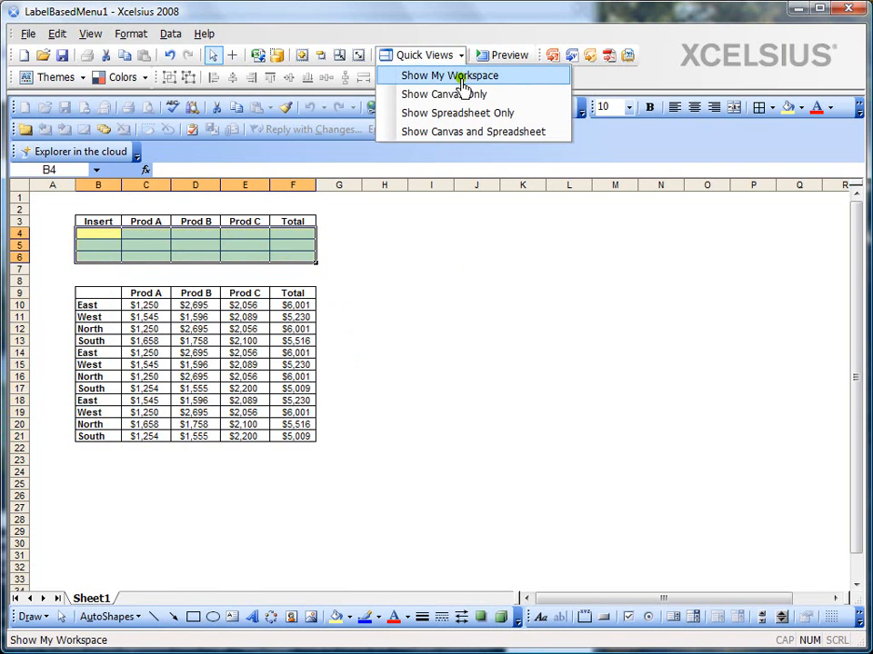
# Return to Show My Workspace and bring up the Label Based Menu's General properties
pyautogui.click(449, 77)
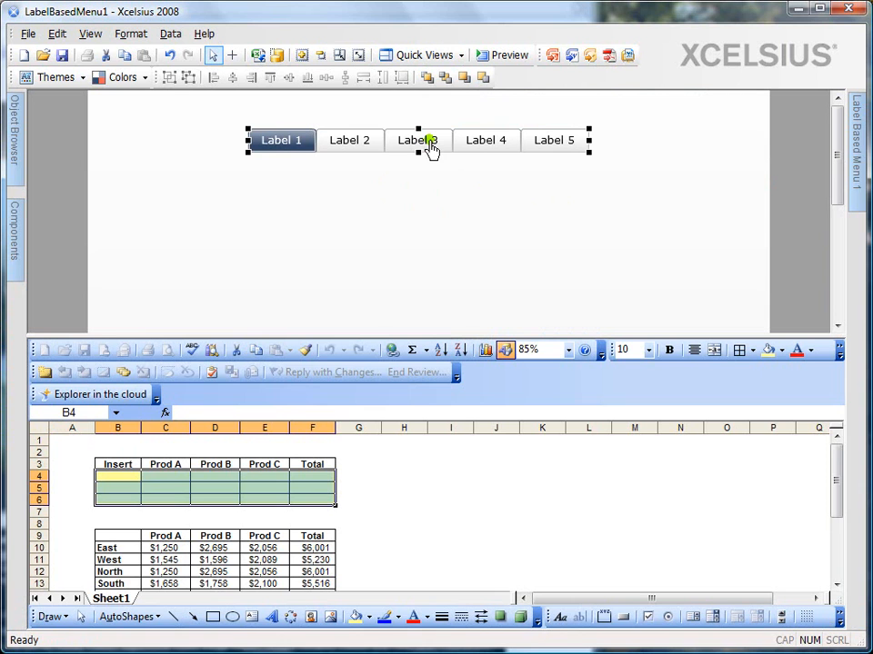
pyautogui.moveTo(435, 152)
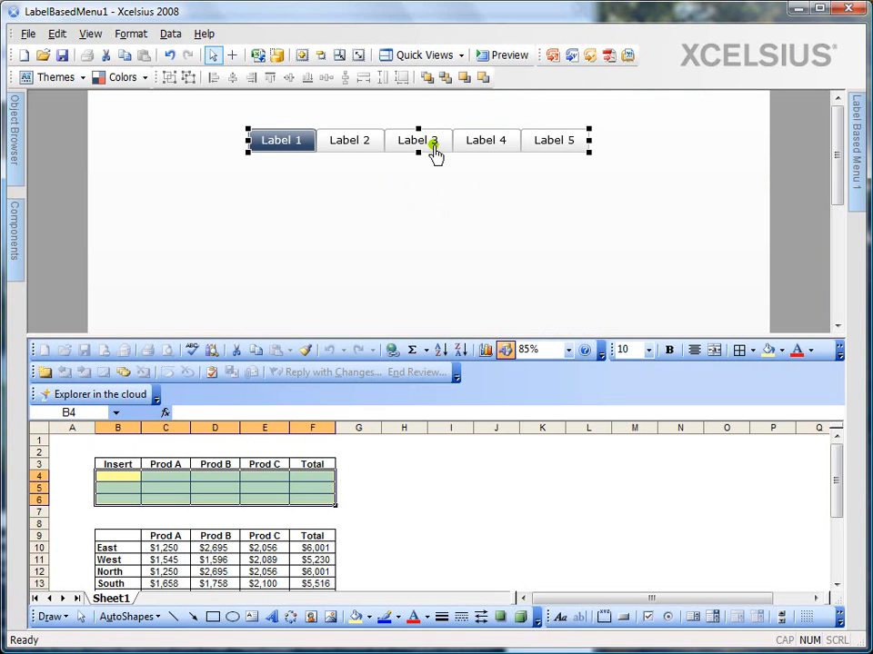
pyautogui.doubleClick(418, 140)
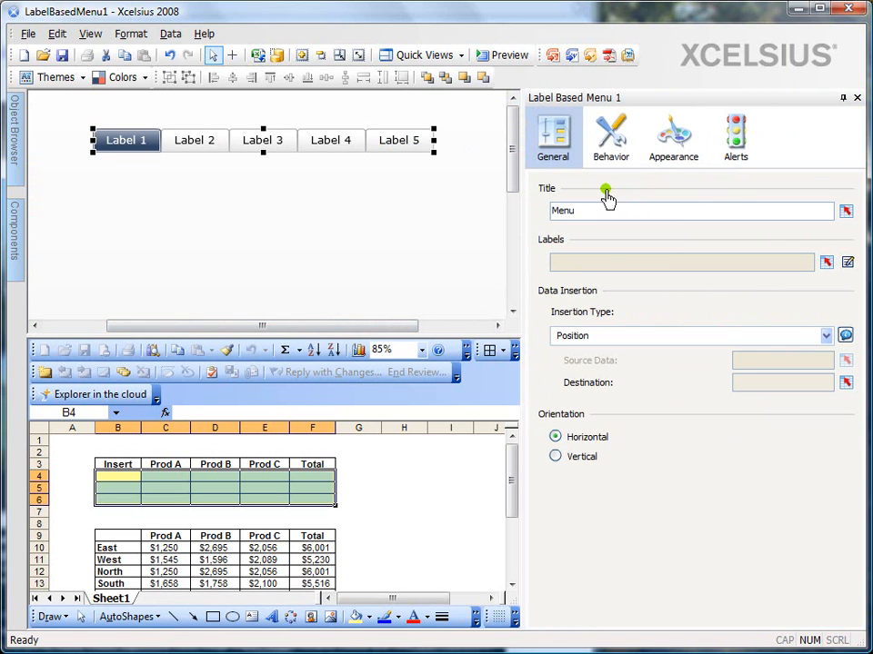
pyautogui.moveTo(619, 189)
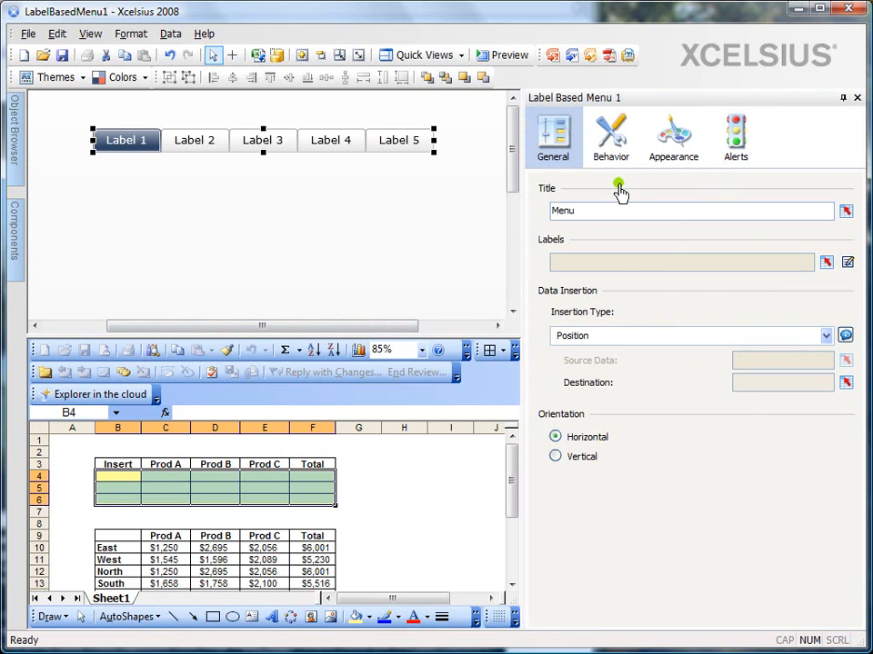
pyautogui.moveTo(591, 218)
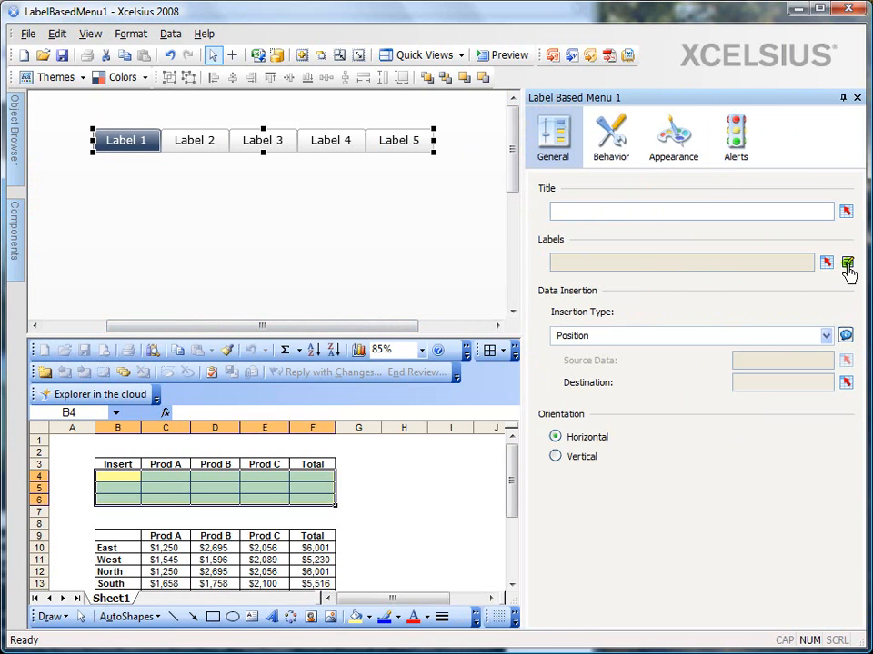
# Bind the menu's Labels to Sheet1!$B$10:$B$21 so the region names East through South appear
pyautogui.click(847, 262)
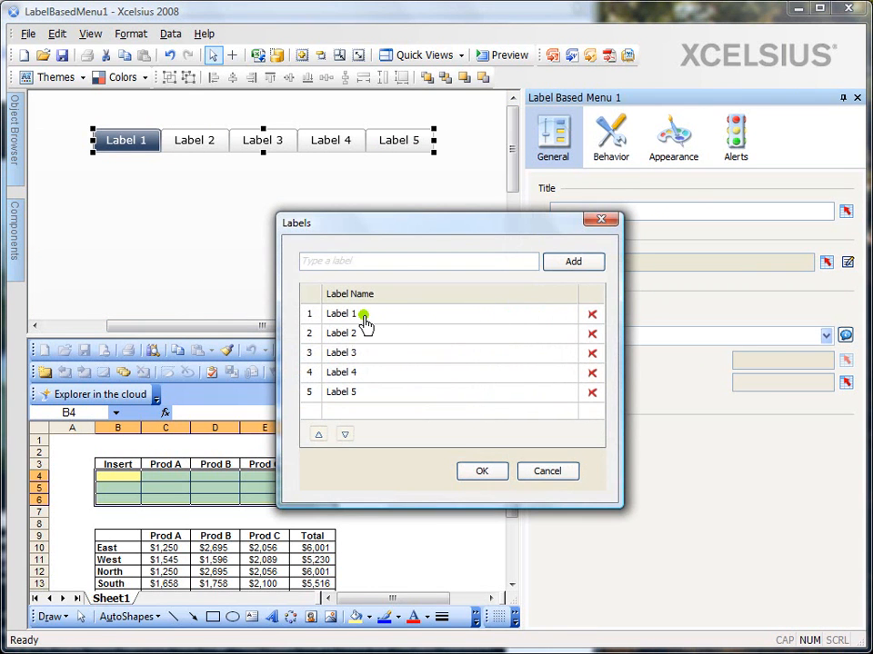
pyautogui.moveTo(513, 349)
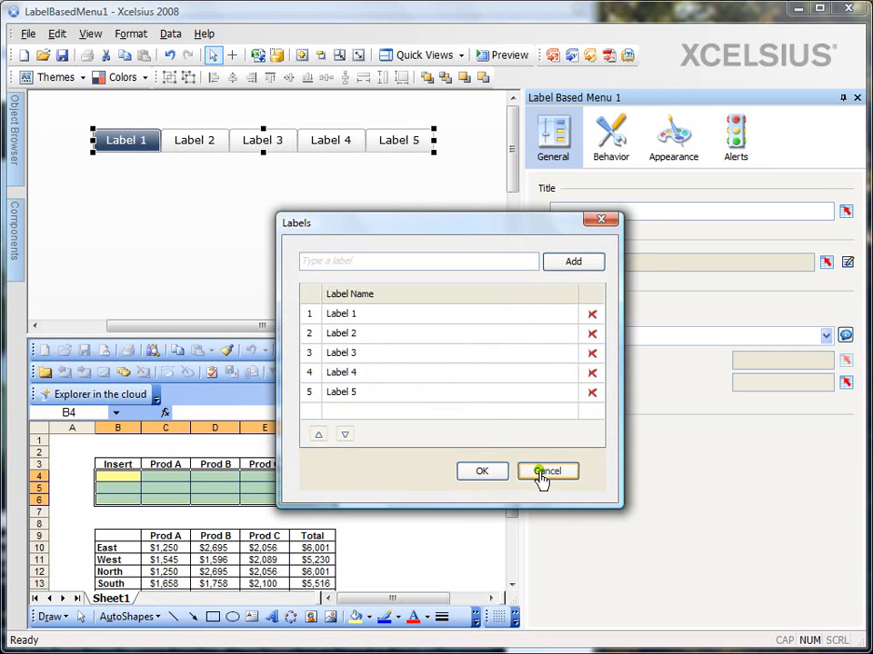
pyautogui.click(547, 471)
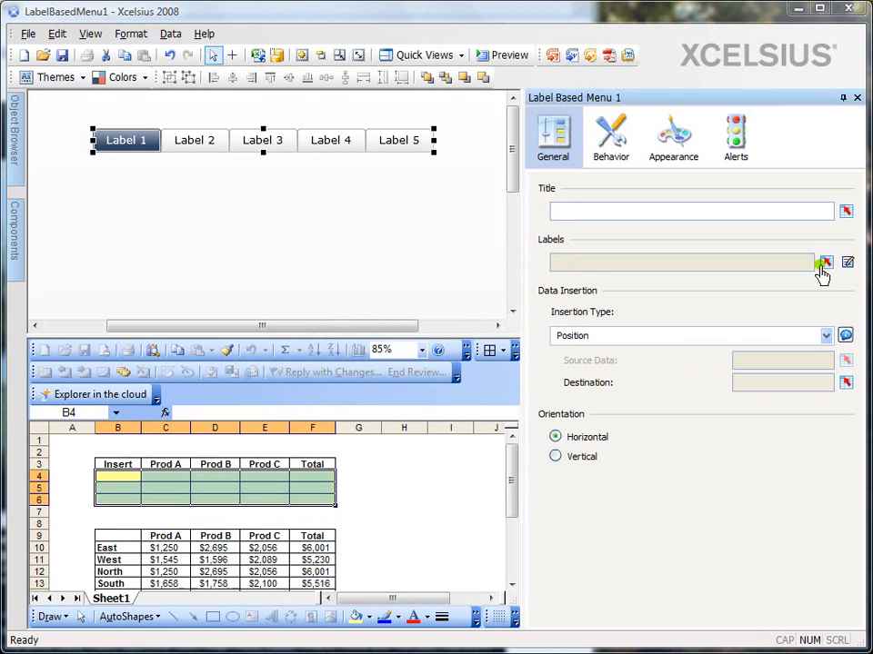
pyautogui.click(823, 262)
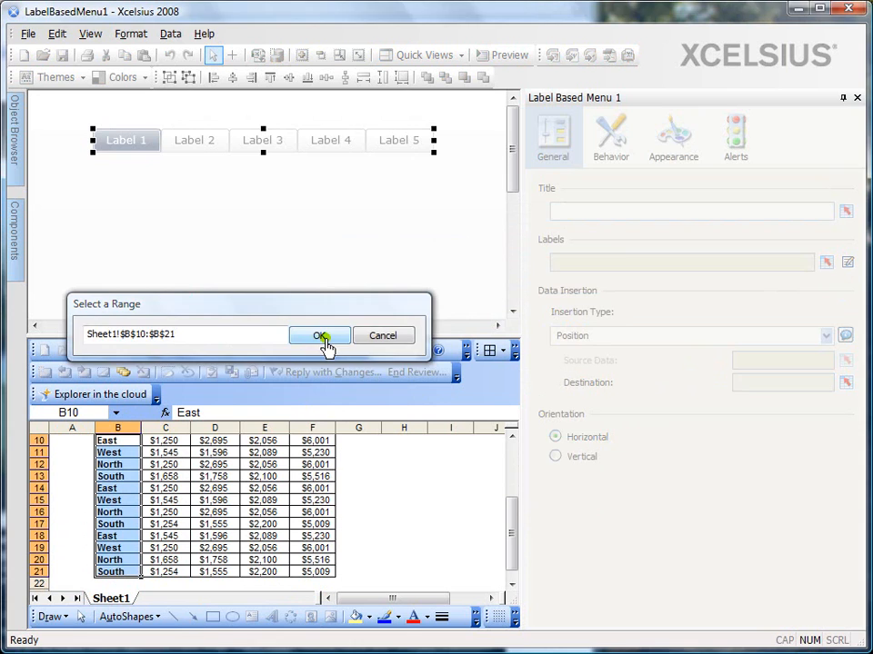
pyautogui.click(320, 334)
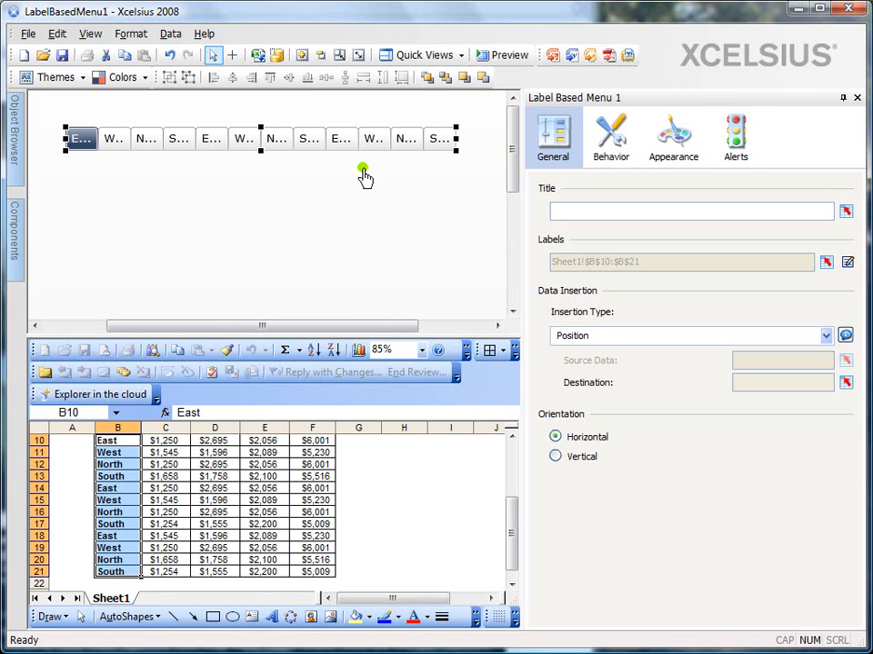
pyautogui.moveTo(571, 352)
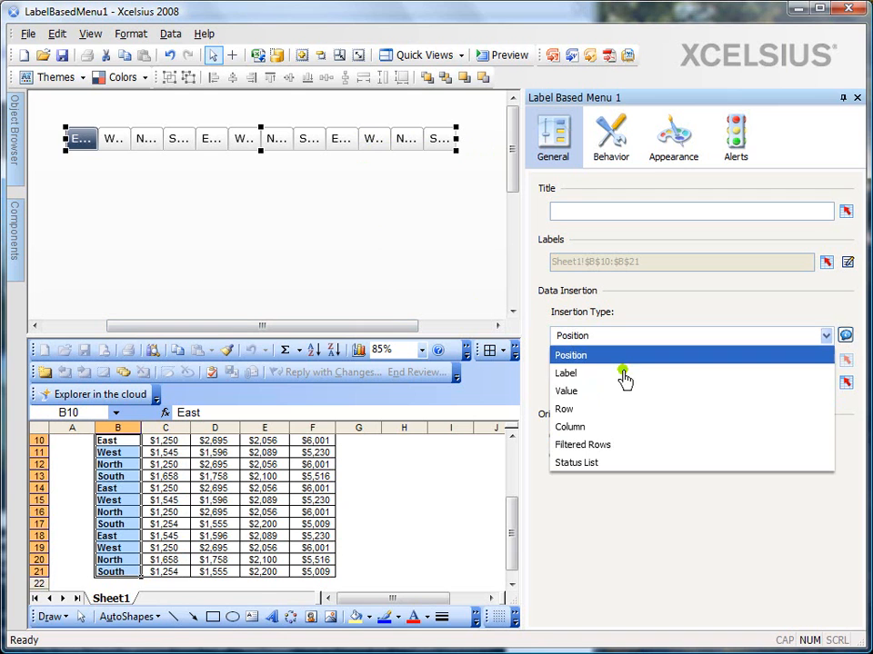
pyautogui.moveTo(640, 443)
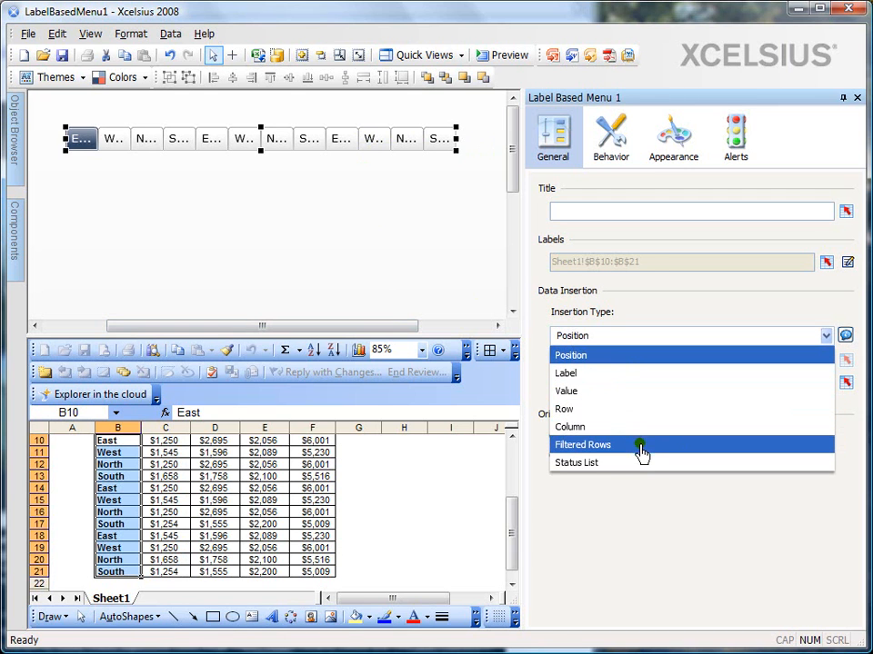
pyautogui.moveTo(633, 409)
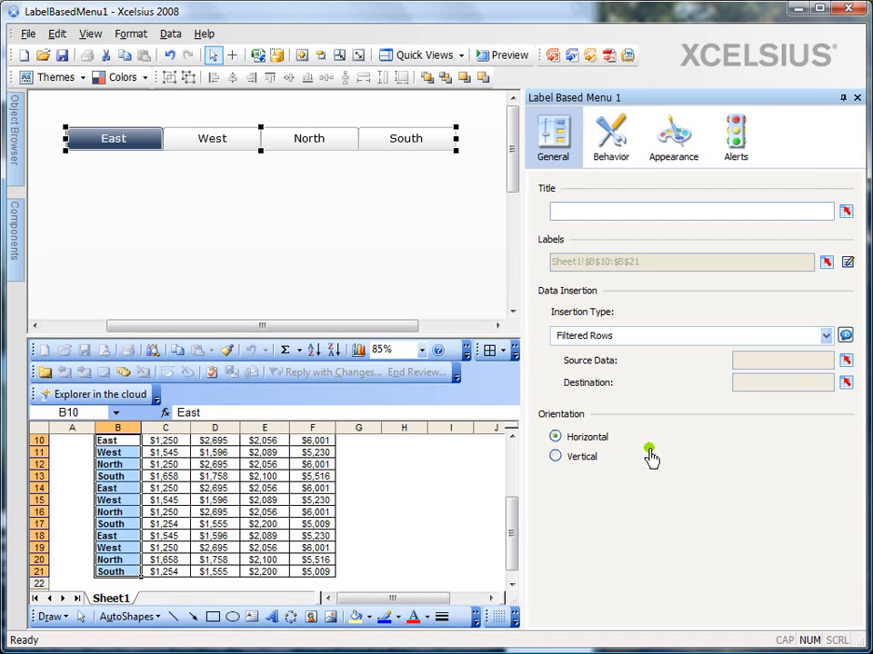
pyautogui.moveTo(846, 441)
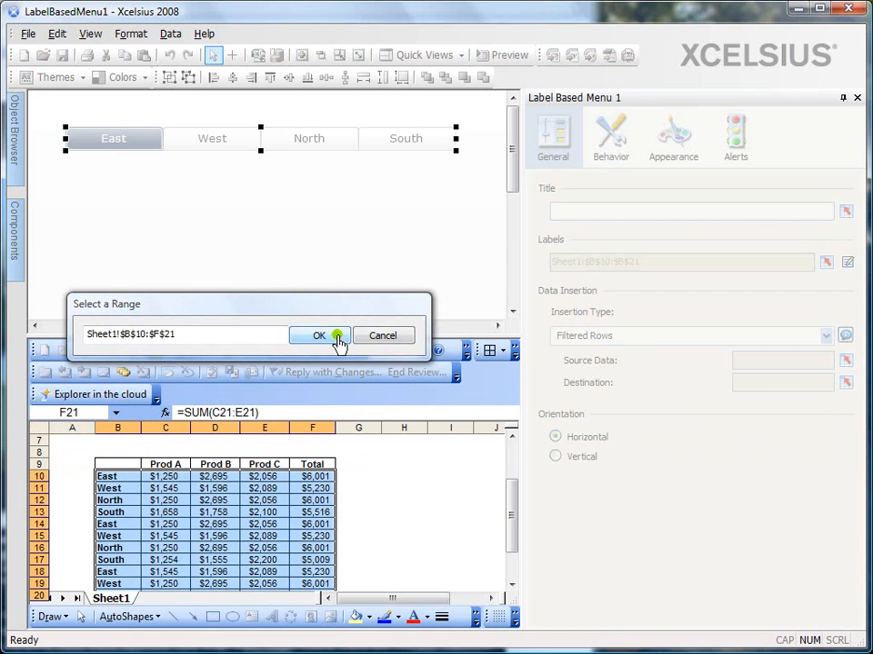
# Set Filtered Rows source data to B10:F21 and destination to B4:F6
pyautogui.click(320, 335)
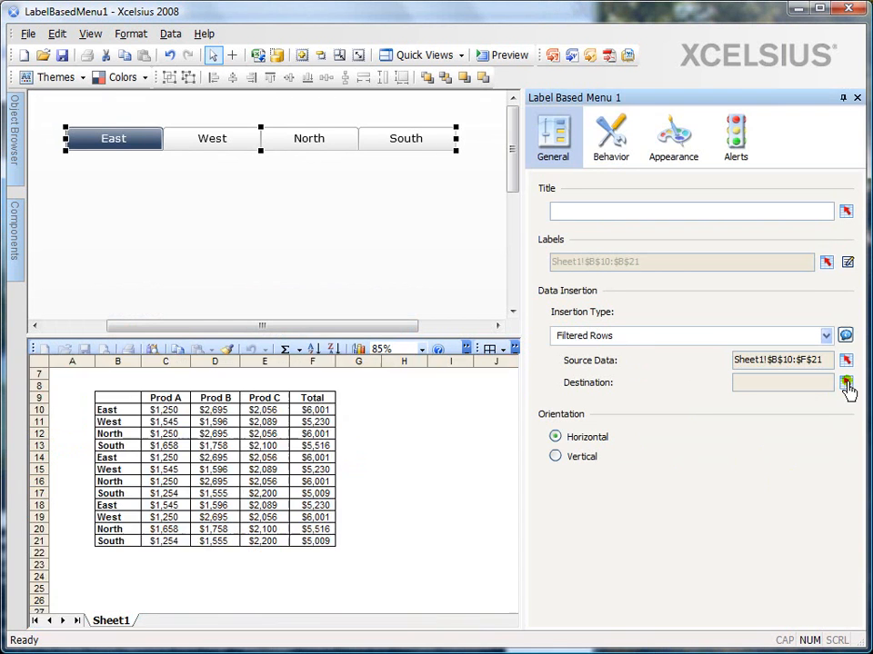
pyautogui.click(846, 381)
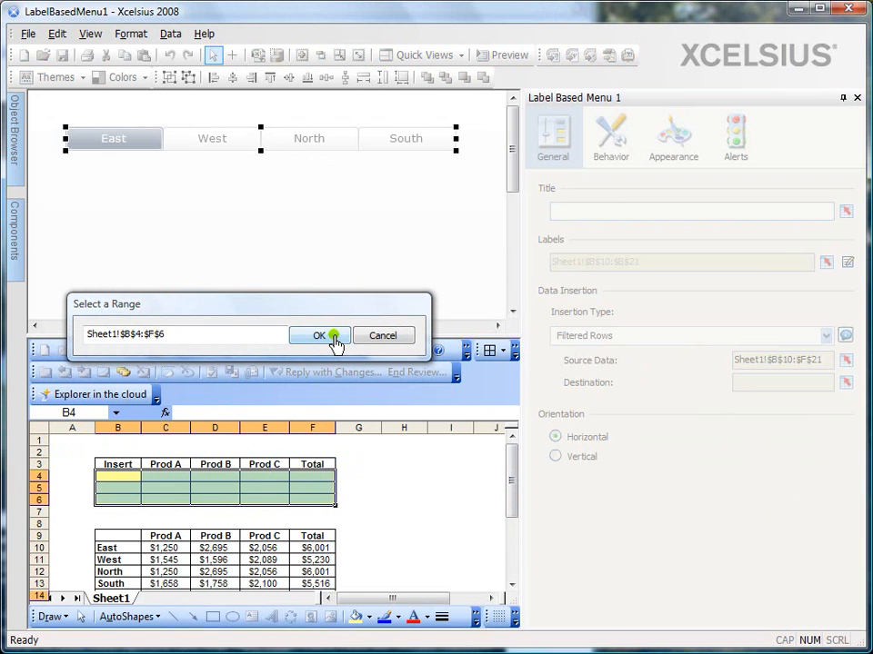
pyautogui.click(318, 335)
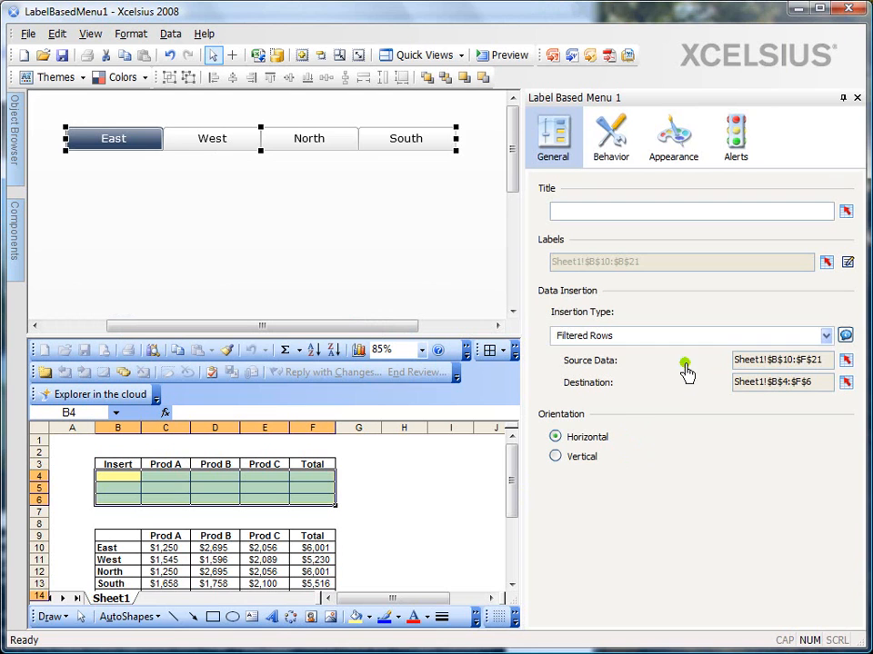
pyautogui.moveTo(684, 426)
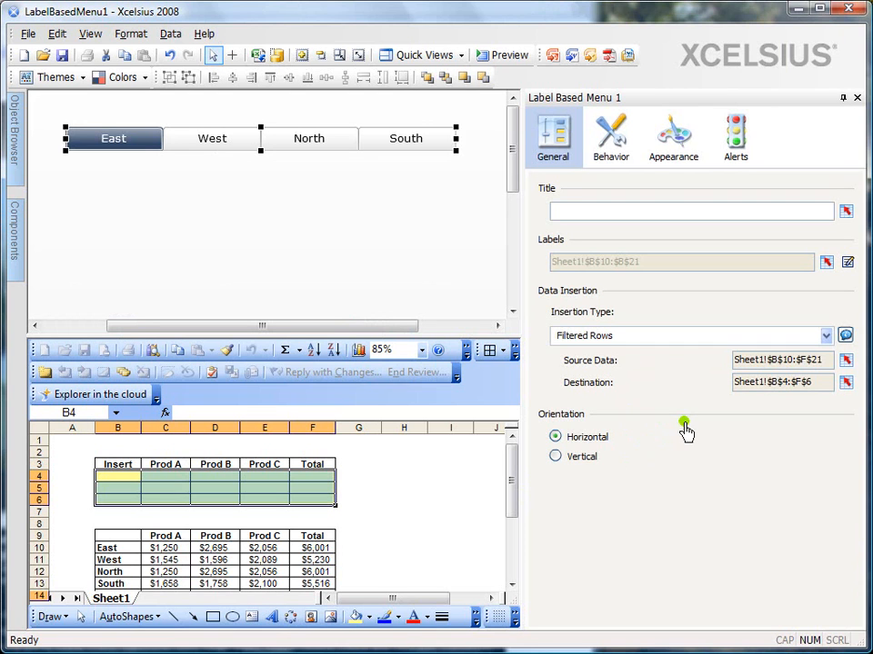
pyautogui.moveTo(199, 482)
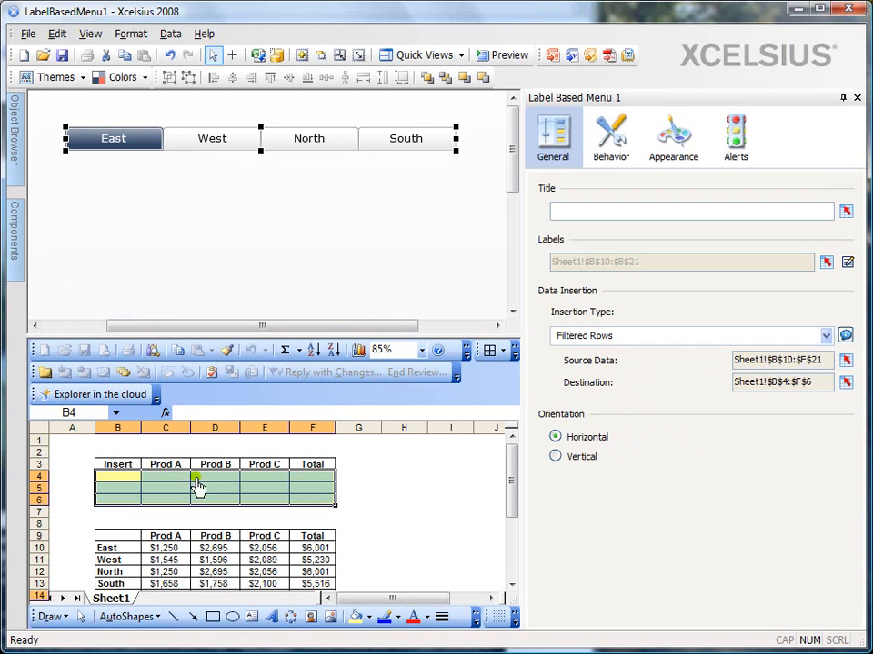
pyautogui.moveTo(329, 505)
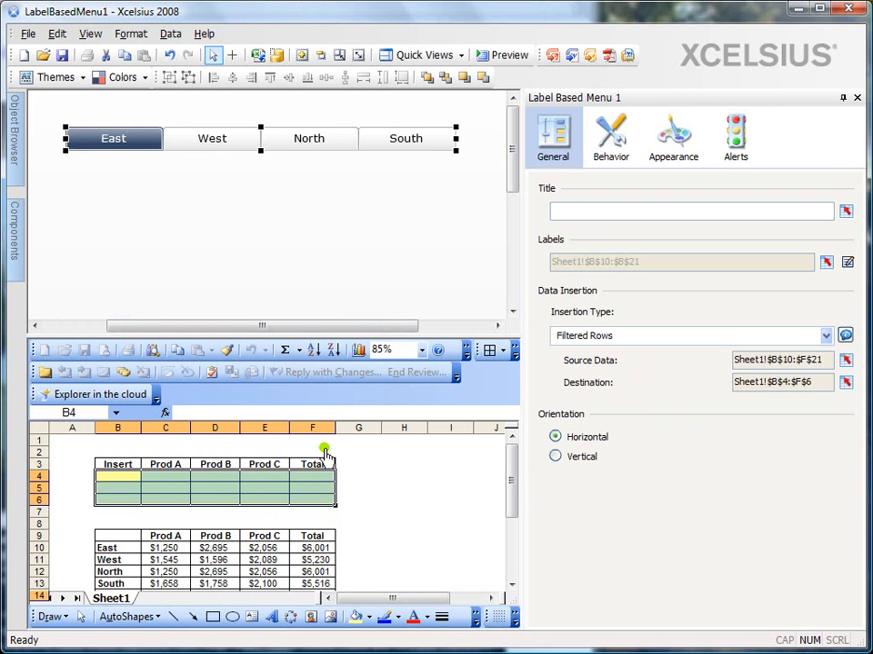
pyautogui.moveTo(300, 341)
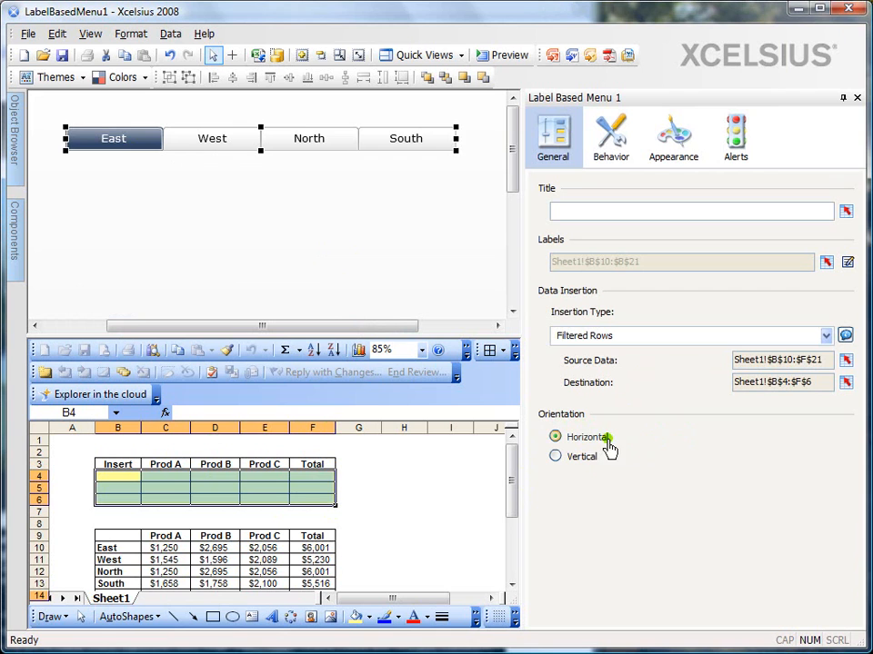
pyautogui.moveTo(585, 476)
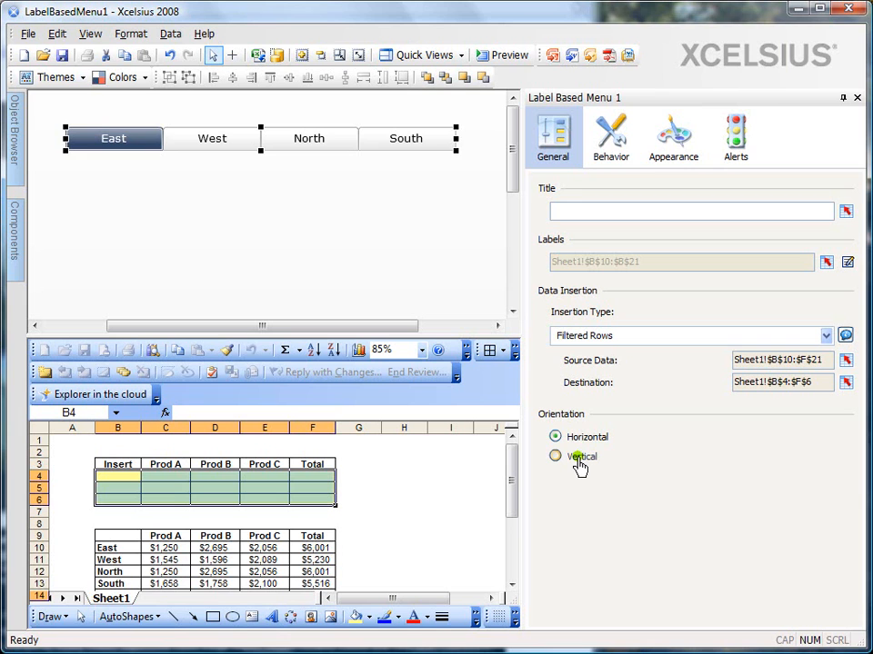
pyautogui.click(556, 457)
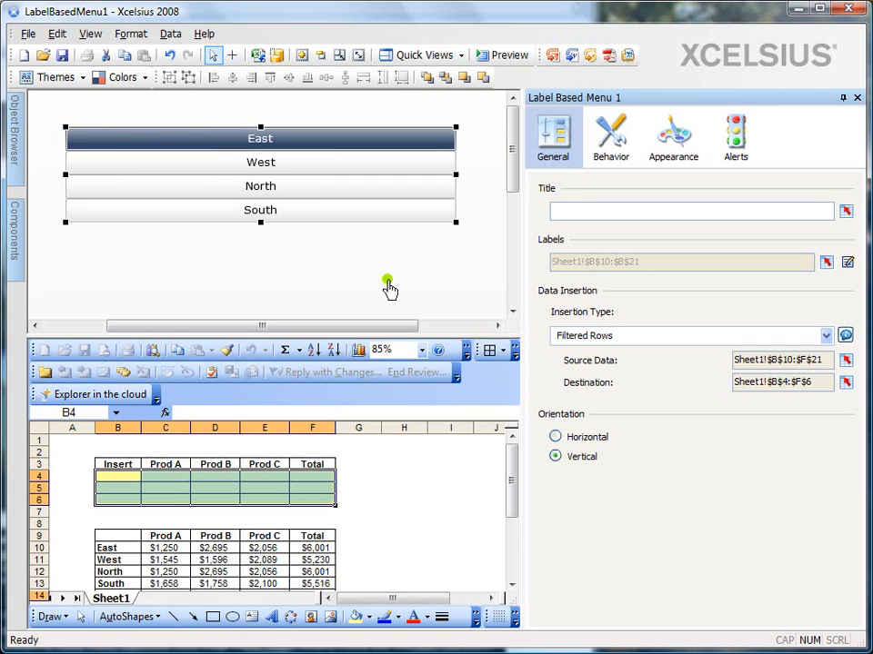
pyautogui.click(556, 436)
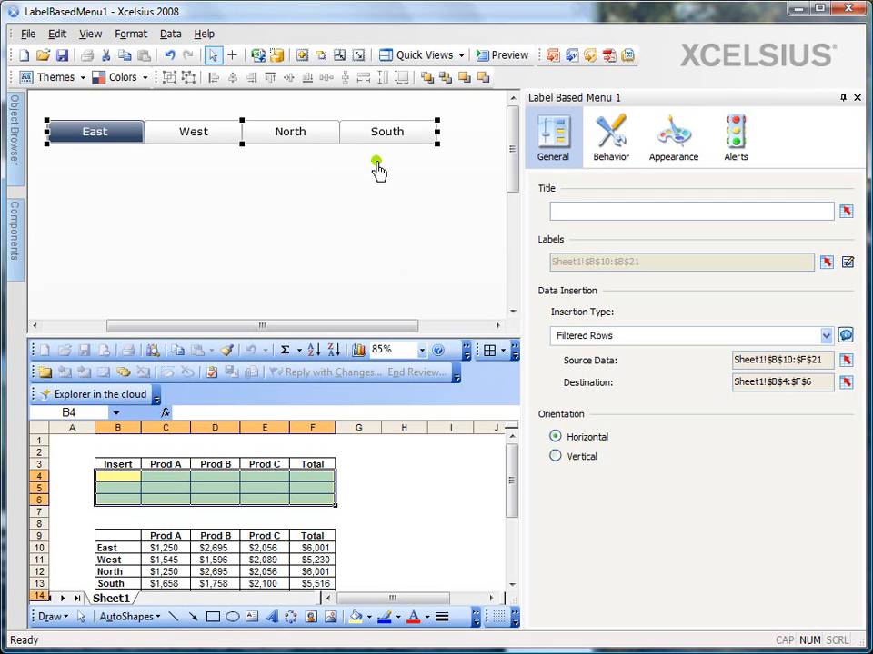
pyautogui.moveTo(489, 244)
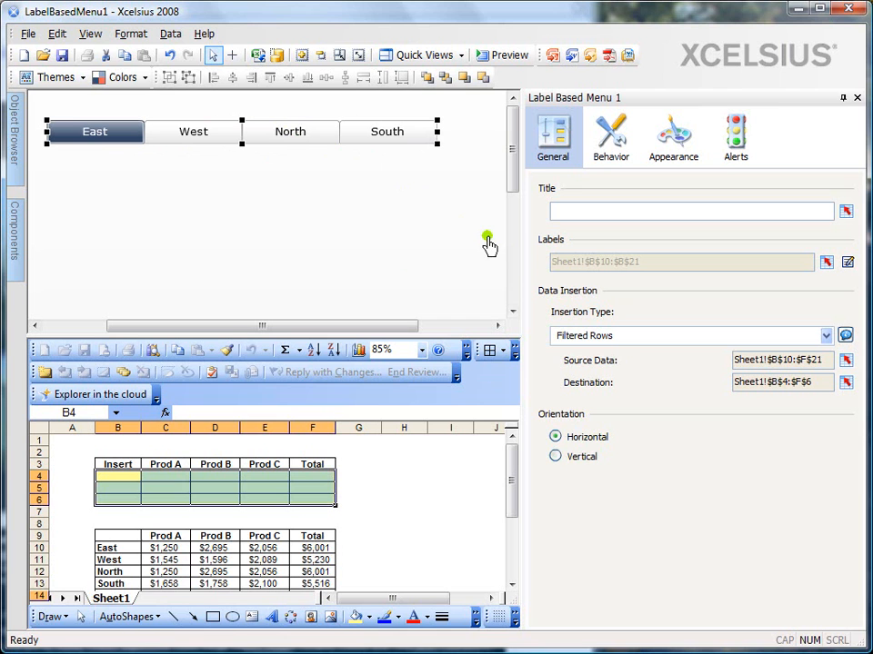
pyautogui.moveTo(487, 225)
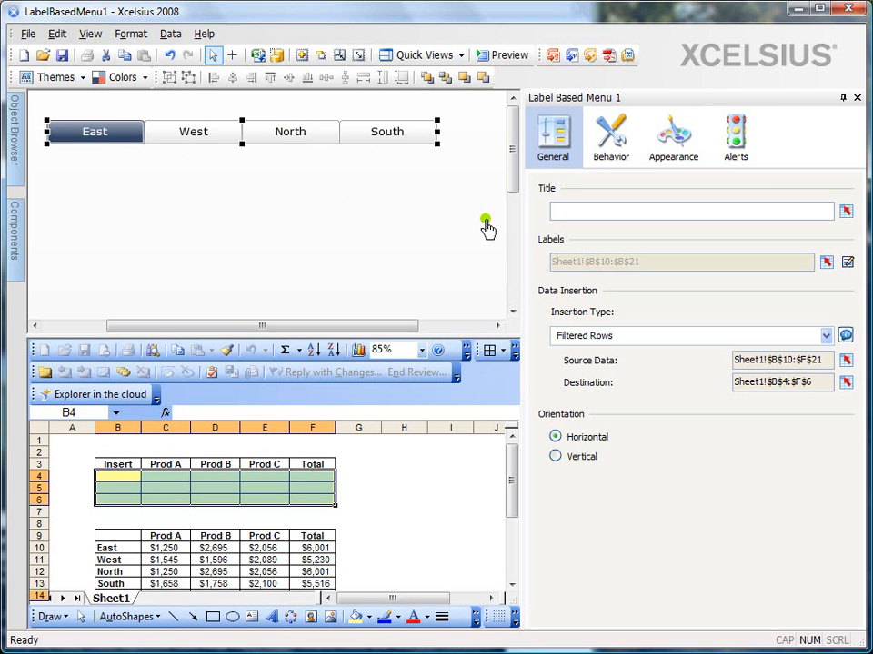
pyautogui.moveTo(15, 255)
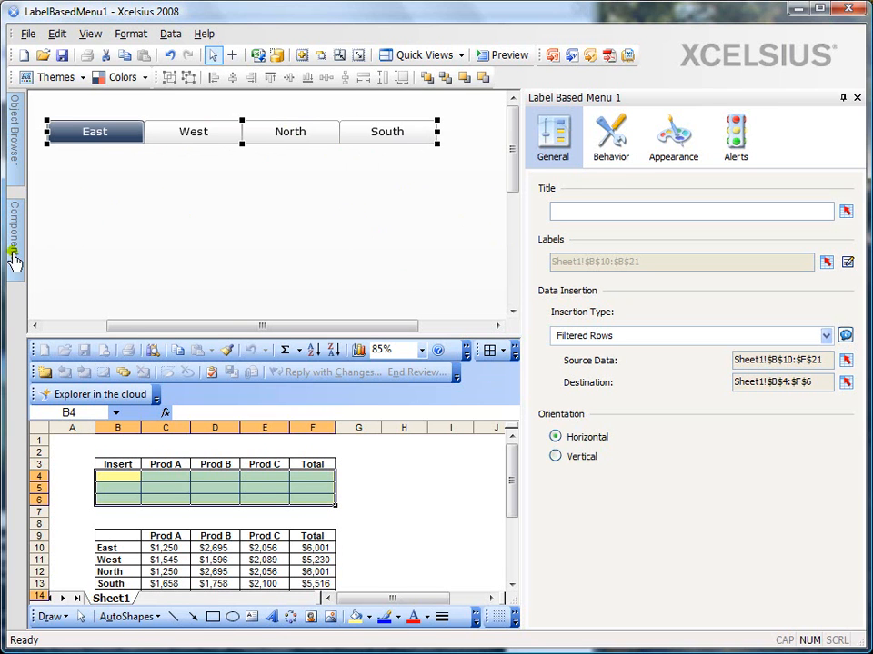
# Add a Spreadsheet Table displaying Sheet1!$B$3:$F$6 and start a dashboard preview
pyautogui.click(15, 240)
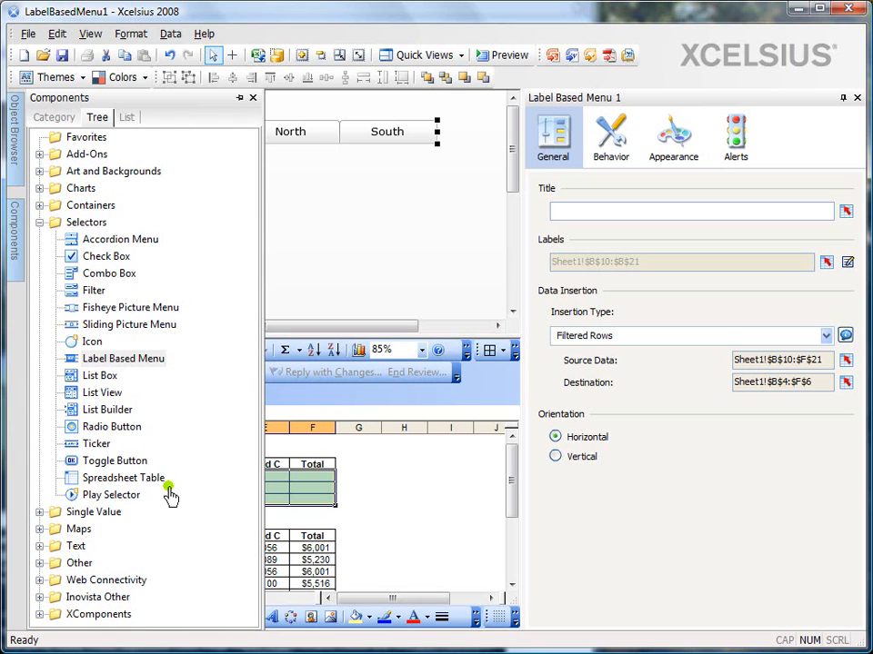
pyautogui.click(124, 477)
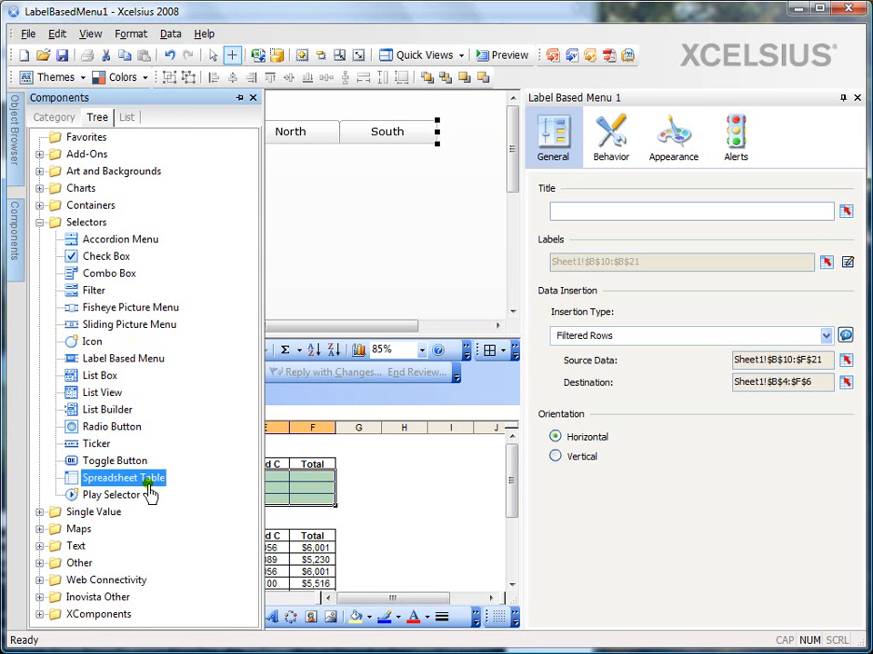
pyautogui.moveTo(280, 196)
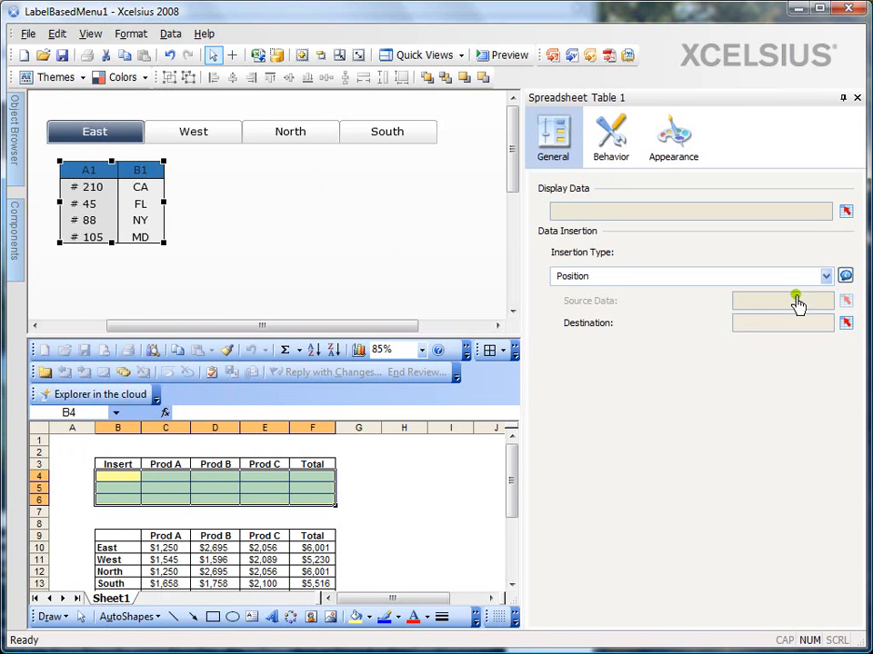
pyautogui.click(843, 302)
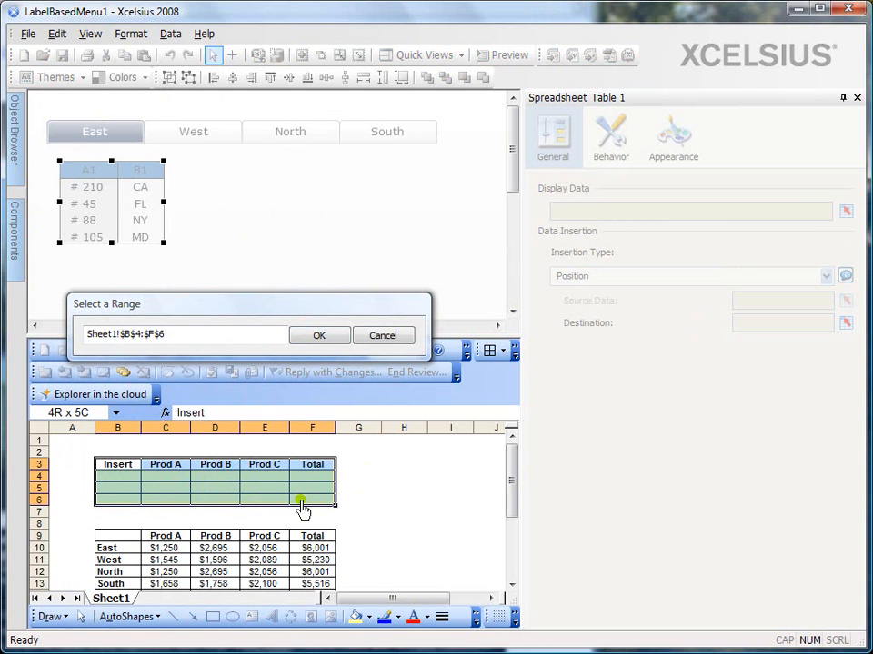
pyautogui.click(320, 335)
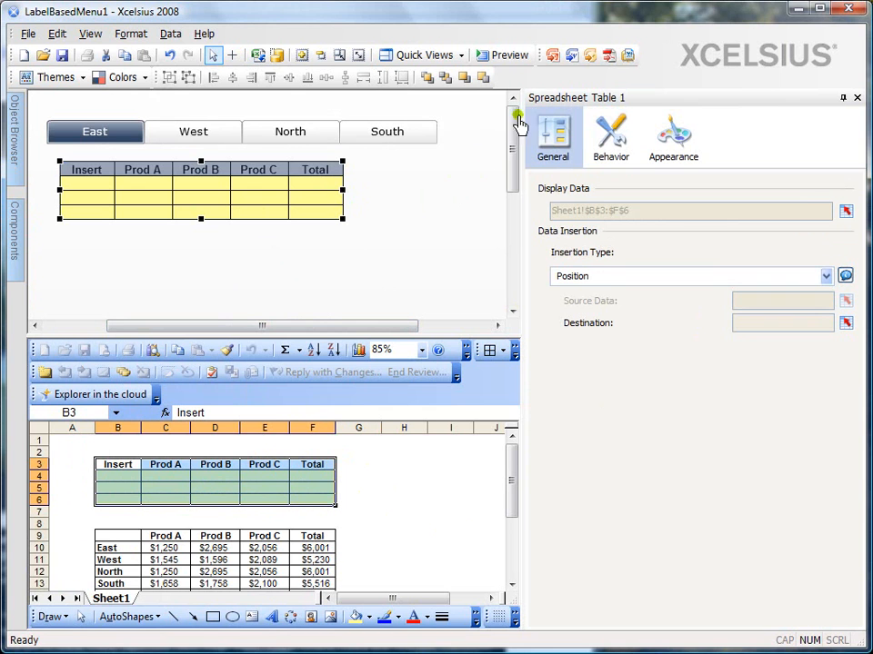
pyautogui.click(509, 54)
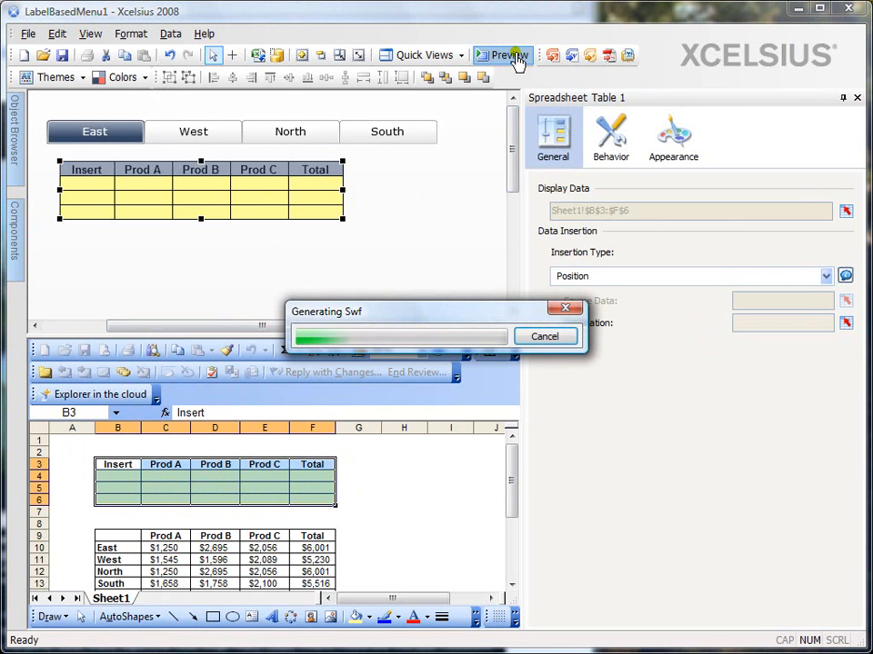
pyautogui.click(505, 55)
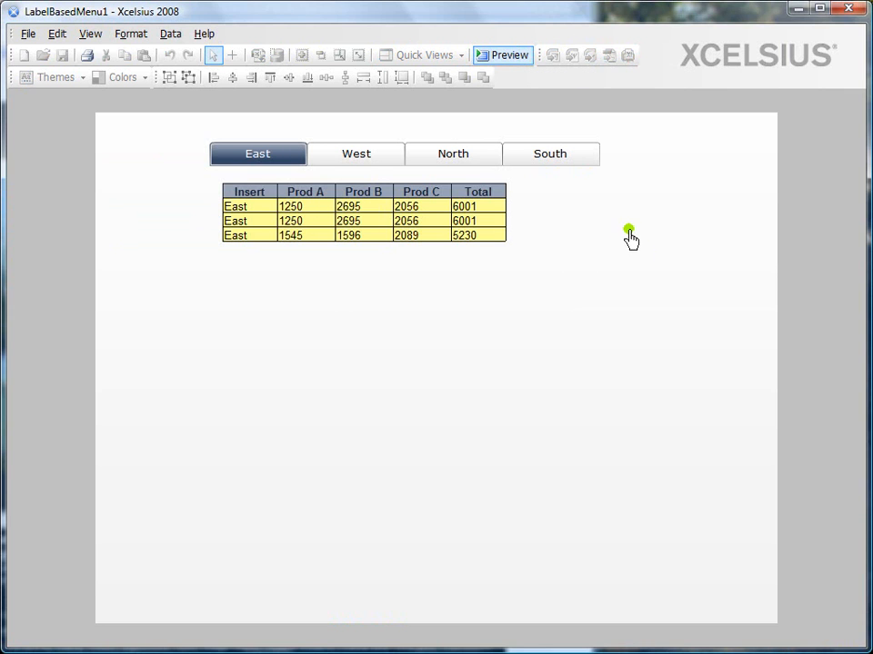
pyautogui.moveTo(512, 276)
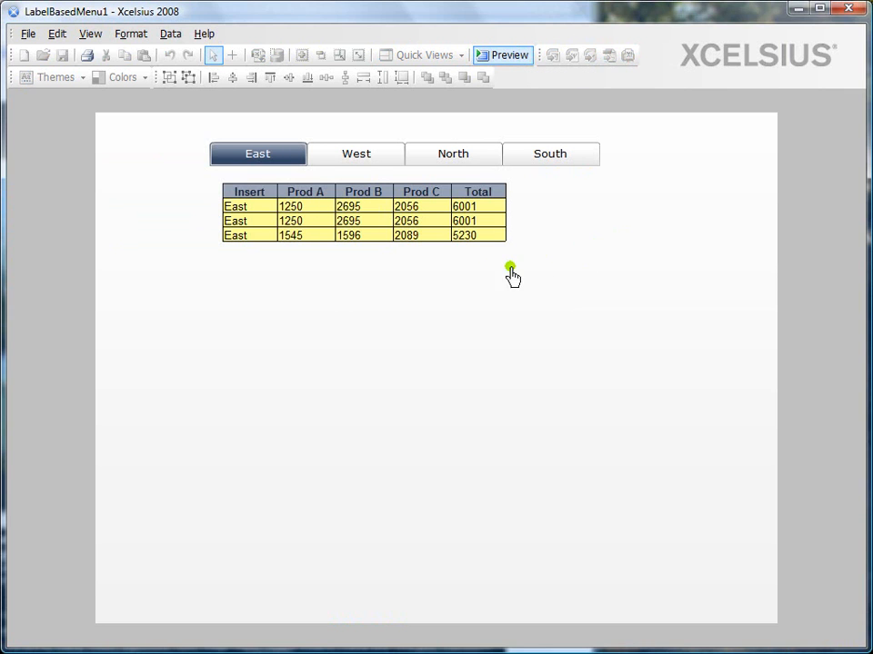
pyautogui.moveTo(282, 266)
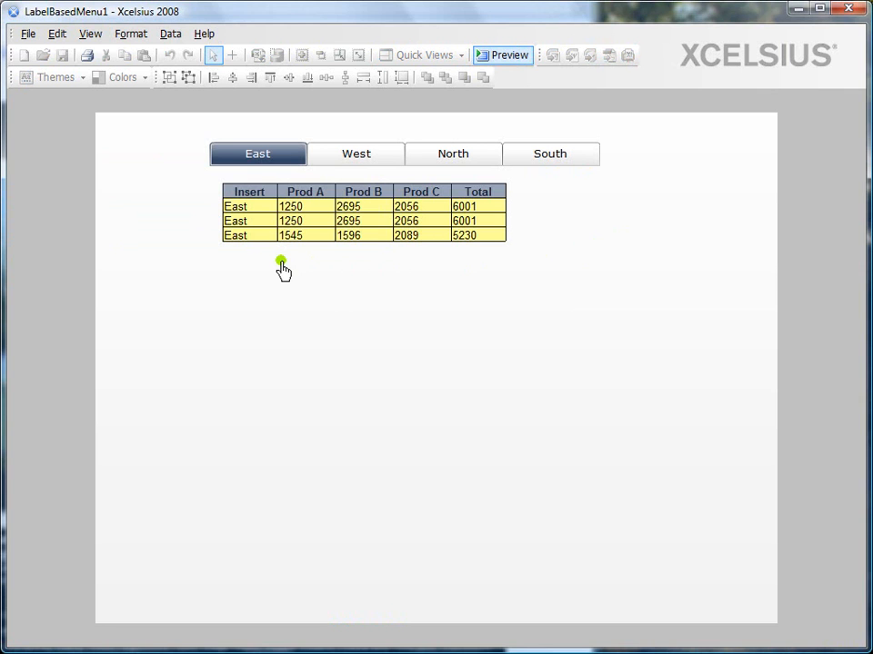
pyautogui.click(356, 153)
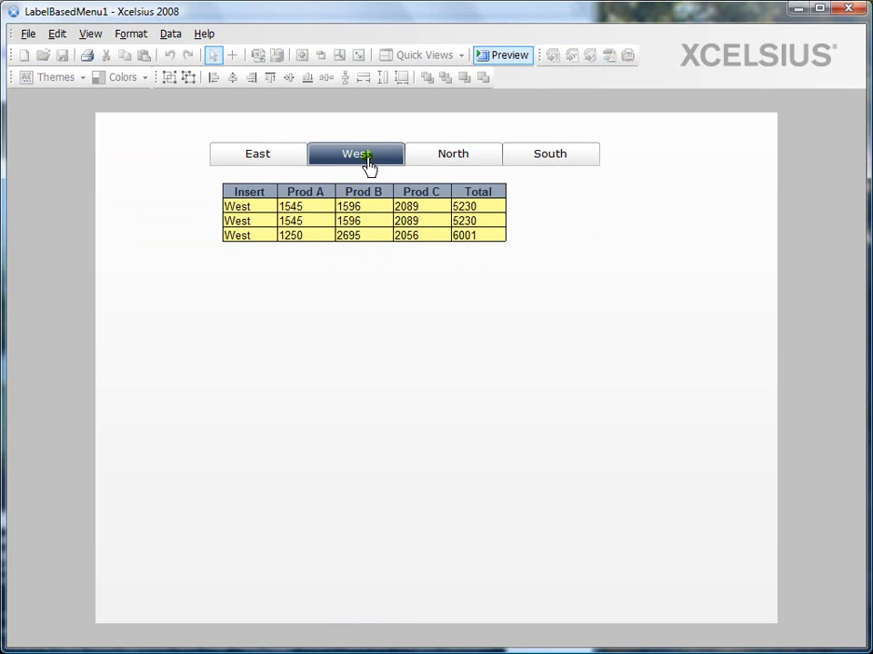
pyautogui.click(259, 153)
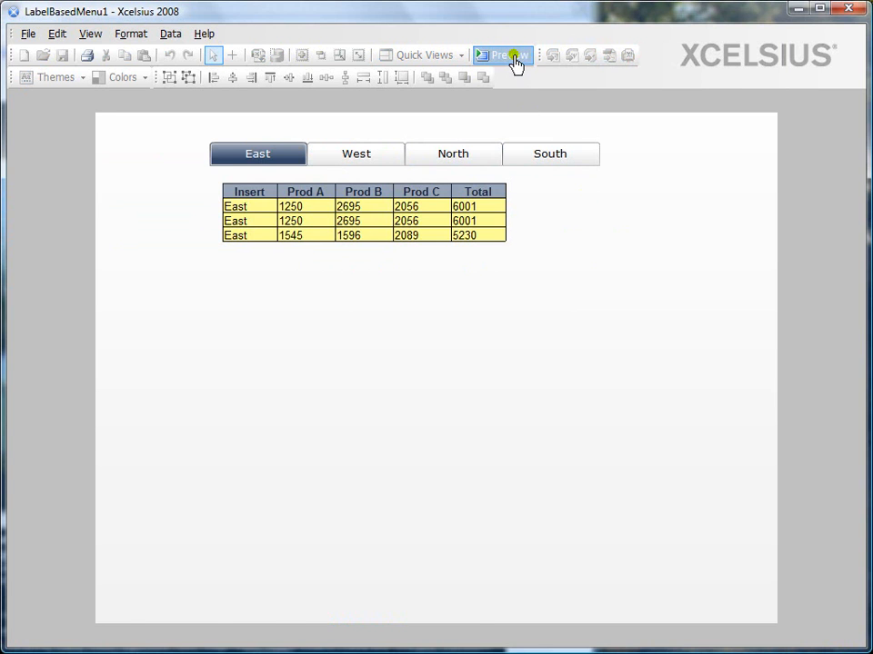
pyautogui.click(506, 55)
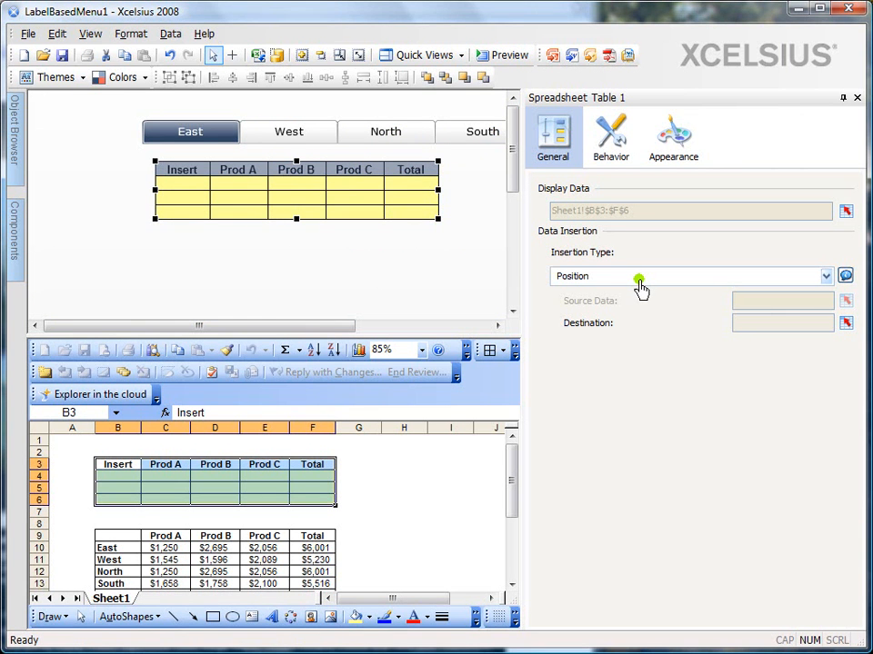
pyautogui.moveTo(520, 247)
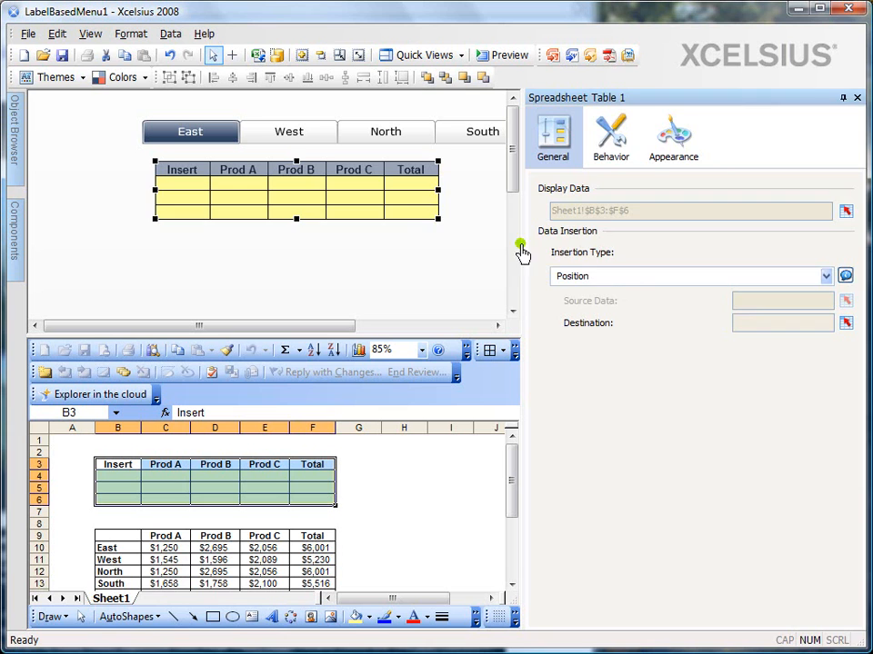
# Select the Label Based Menu and review its Filtered Rows insertion settings and empty title
pyautogui.click(189, 130)
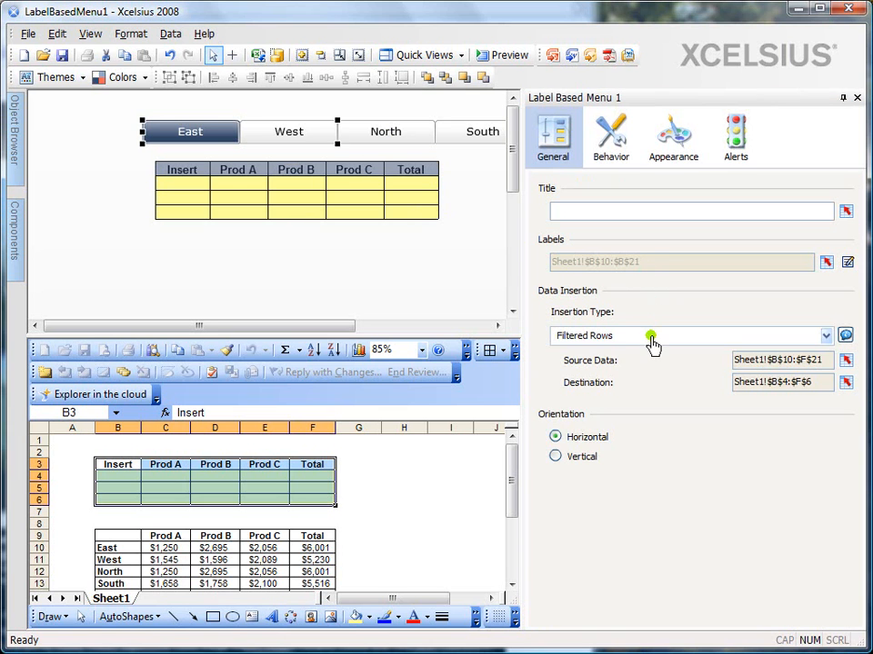
pyautogui.click(822, 335)
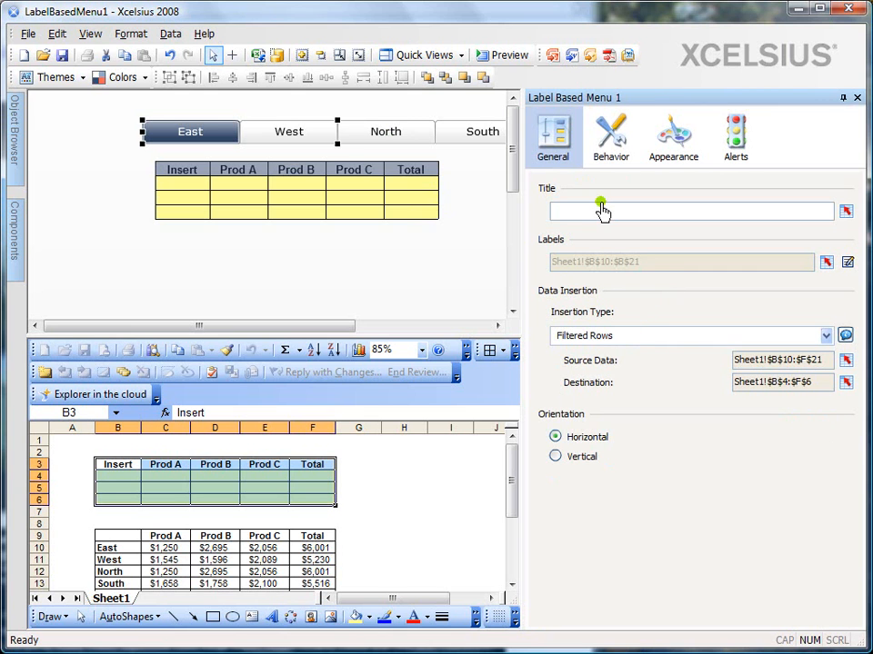
pyautogui.click(611, 136)
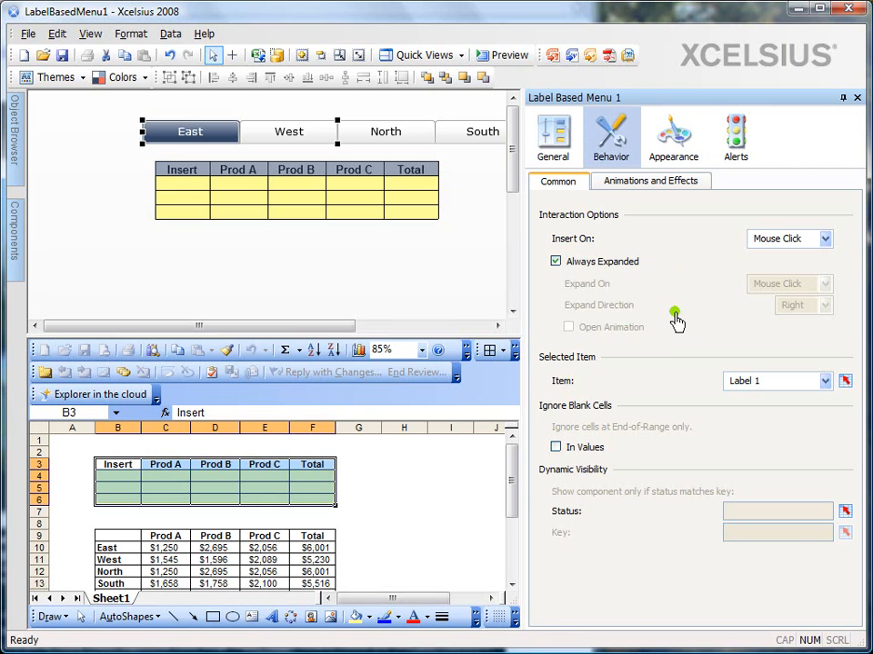
pyautogui.moveTo(610, 313)
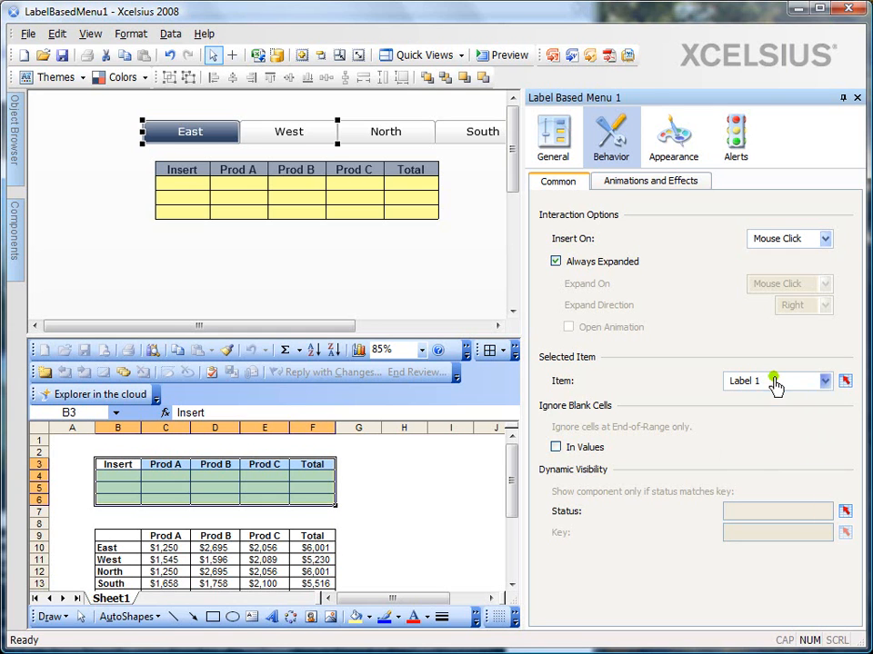
# Keep Label 1 as the default selected item and set Button Separation to 12 under Appearance Layout
pyautogui.click(824, 382)
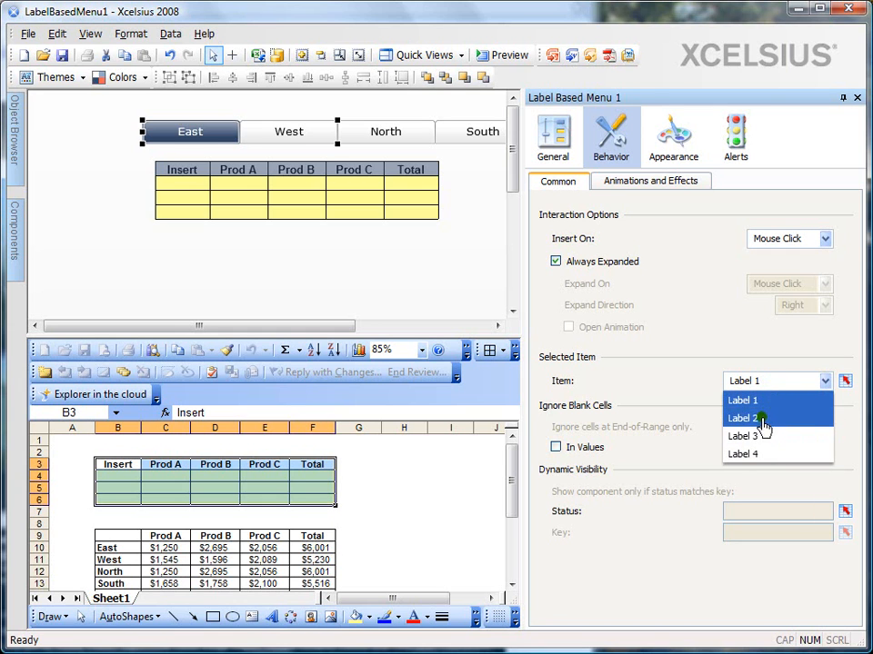
pyautogui.click(742, 402)
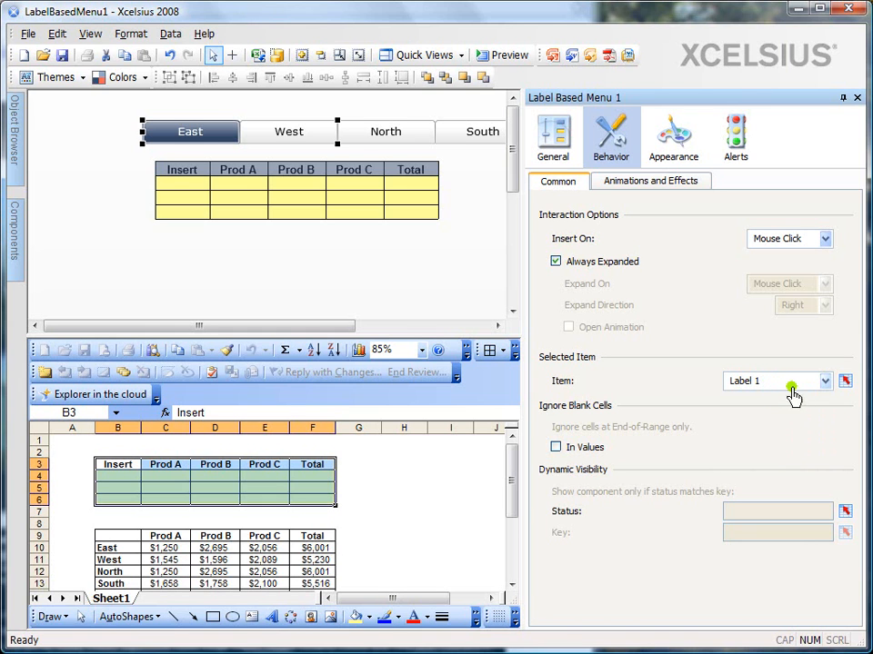
pyautogui.moveTo(847, 382)
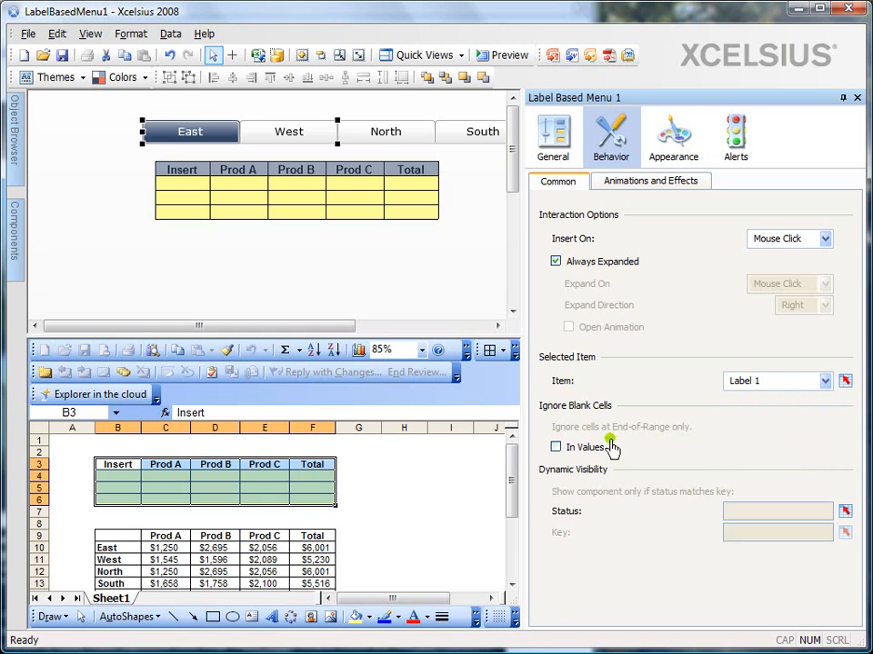
pyautogui.moveTo(620, 489)
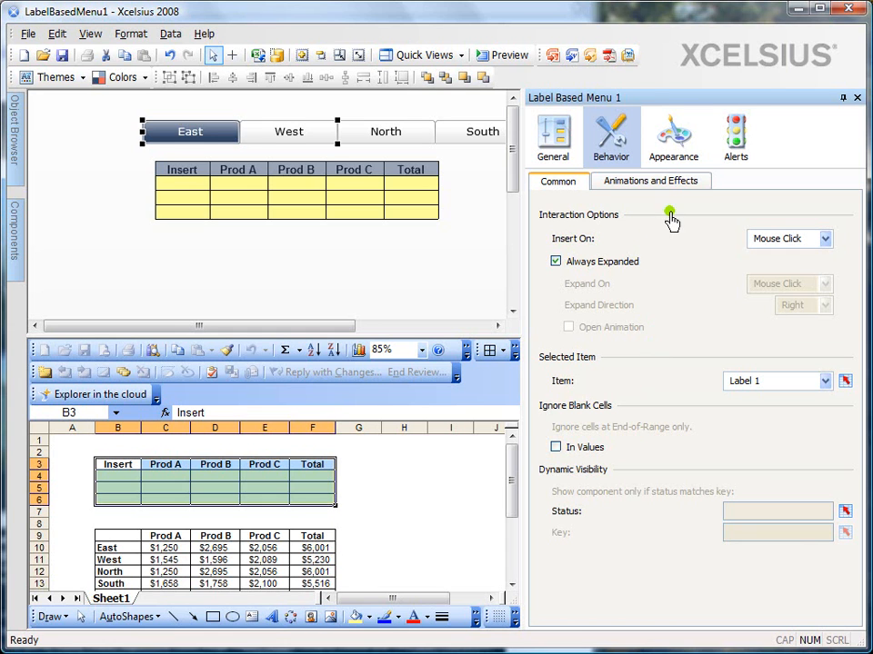
pyautogui.click(672, 135)
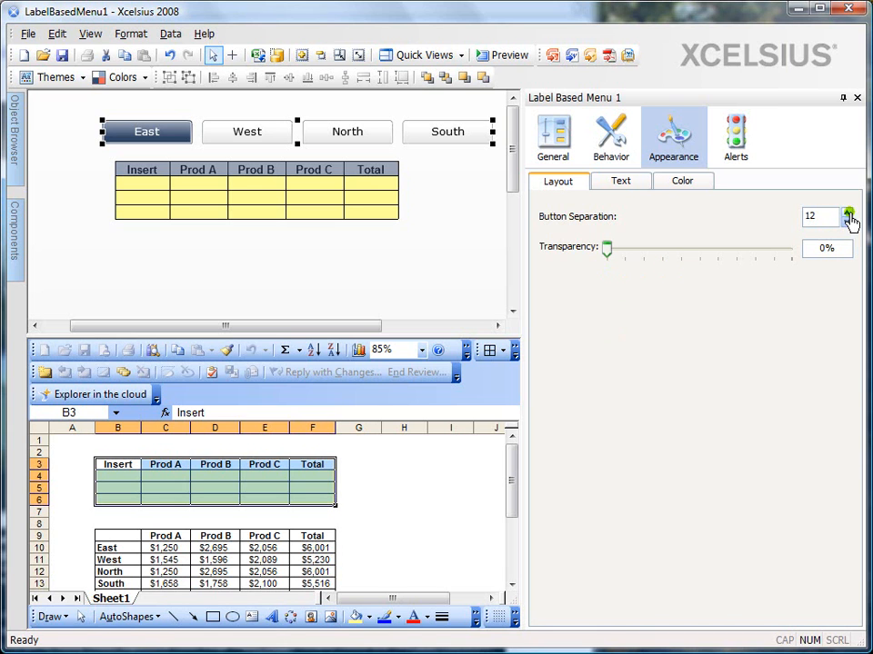
# Browse the Appearance Text and Color options unchanged, then move to the Alerts settings
pyautogui.click(622, 182)
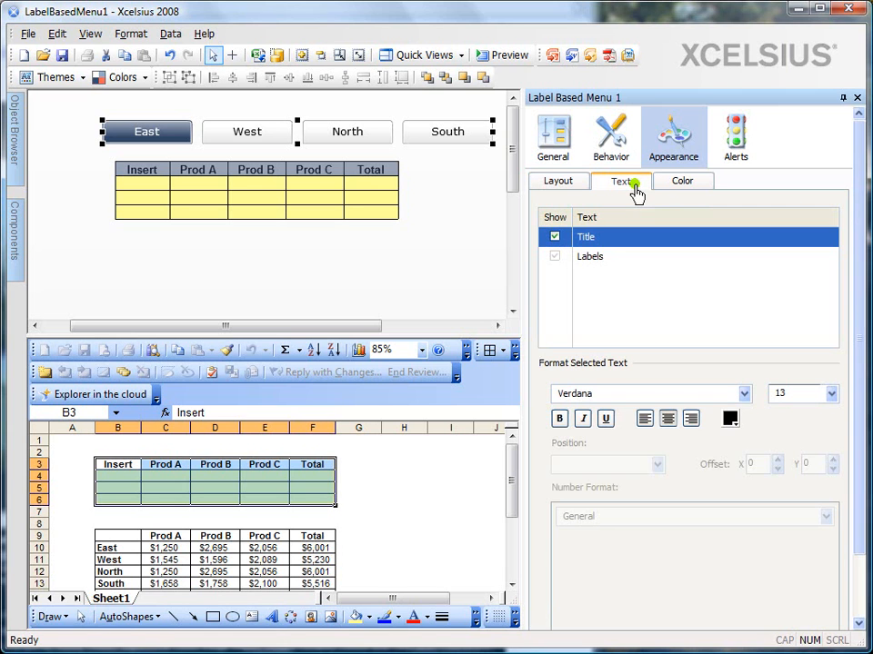
pyautogui.click(589, 256)
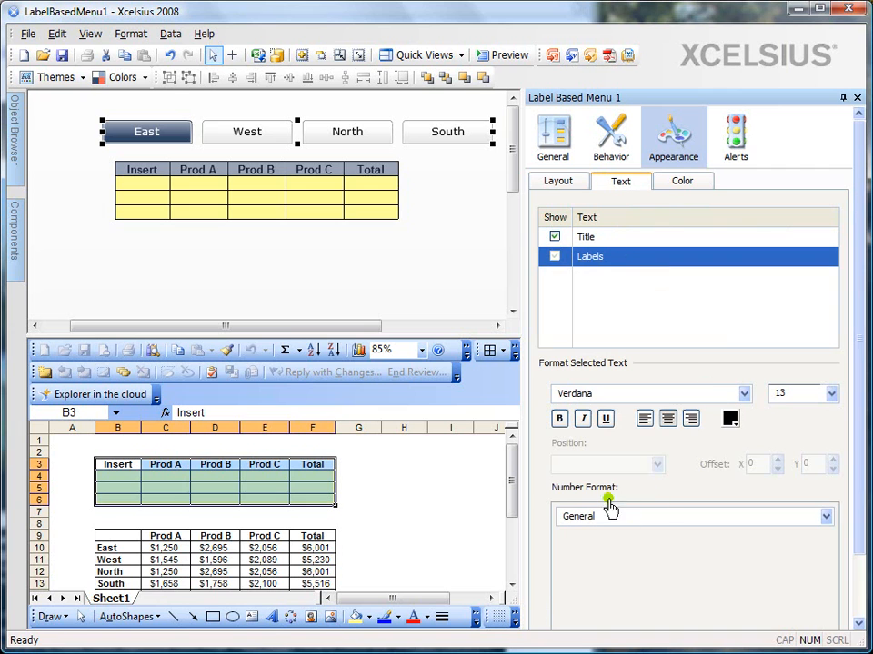
pyautogui.click(682, 182)
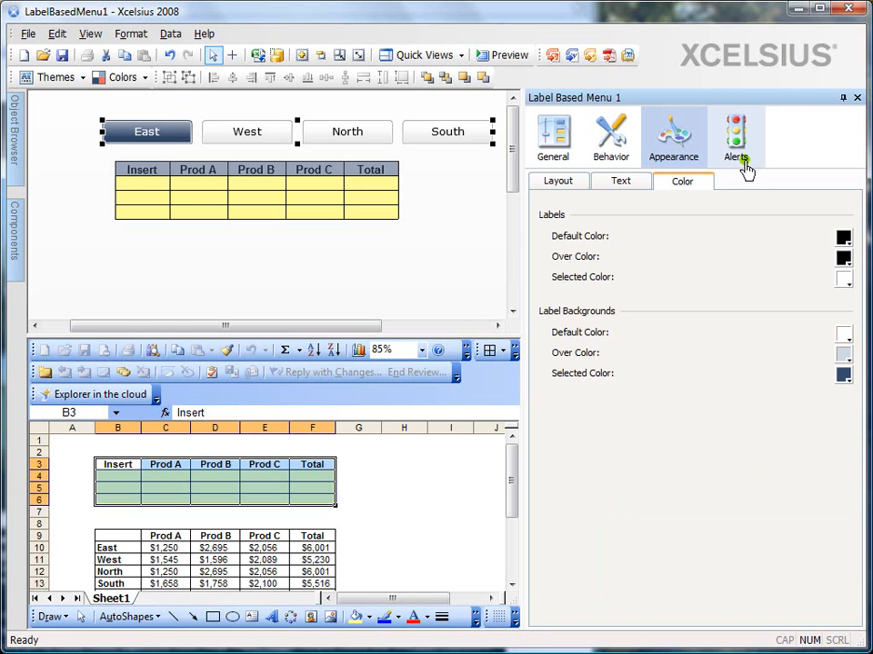
pyautogui.click(735, 136)
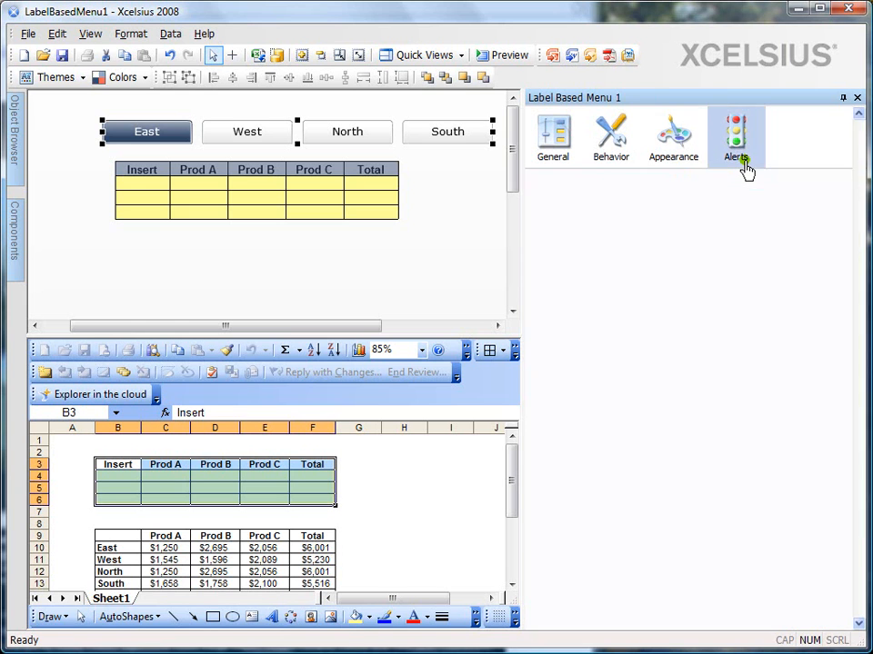
# Check Enable Alerts, keeping the default green, yellow and red percent-of-target thresholds
pyautogui.click(734, 137)
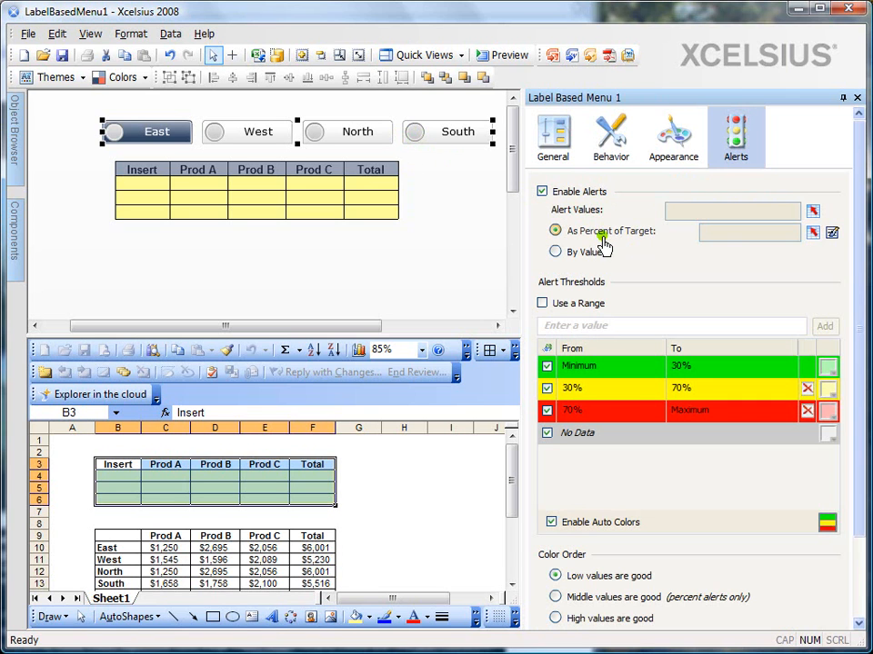
pyautogui.moveTo(713, 391)
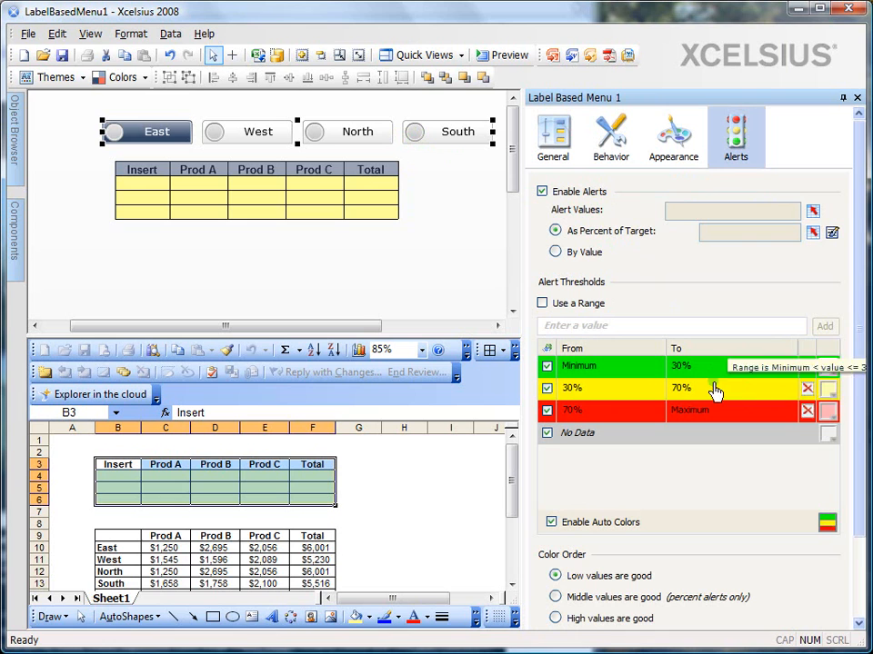
pyautogui.moveTo(643, 482)
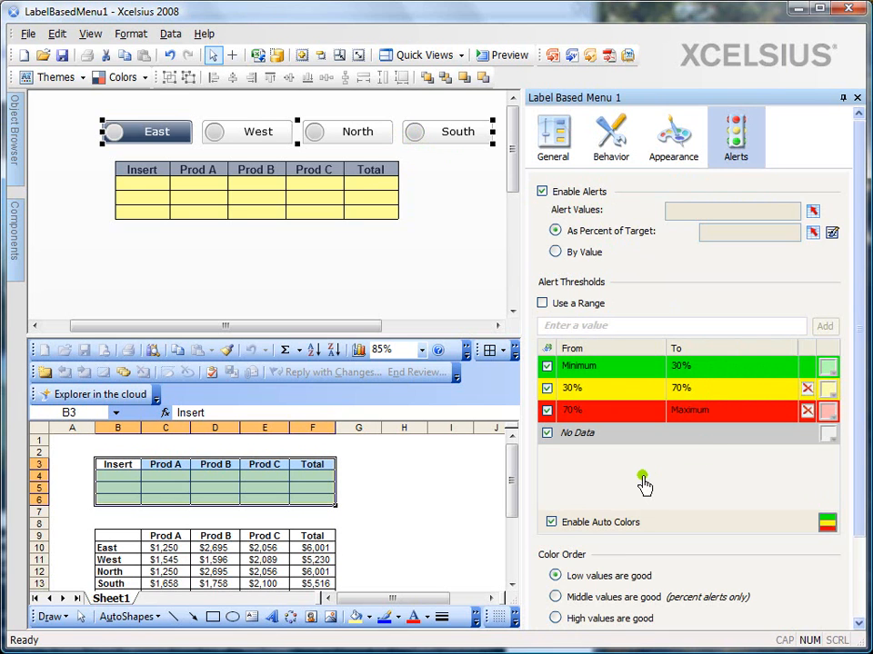
pyautogui.moveTo(490, 288)
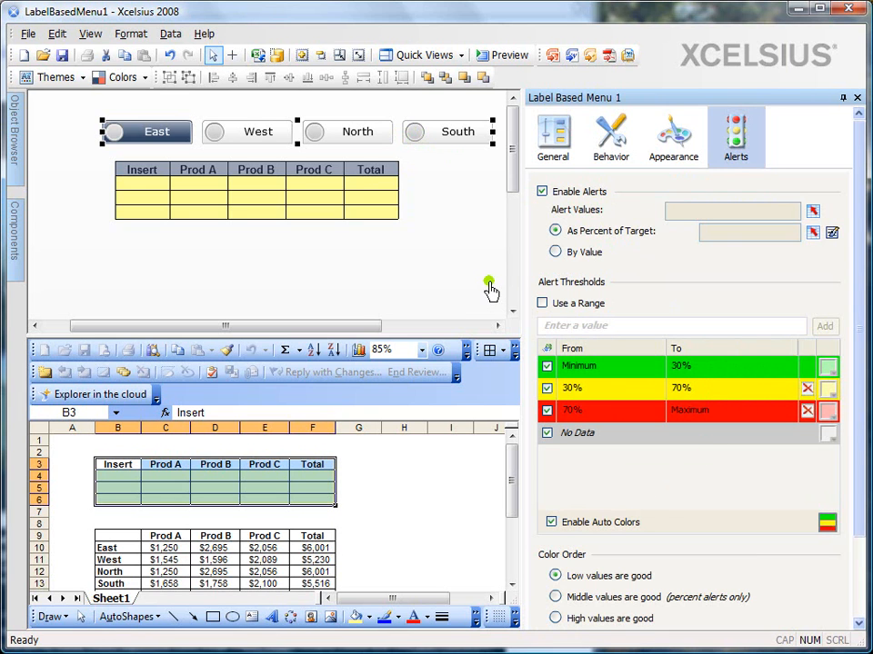